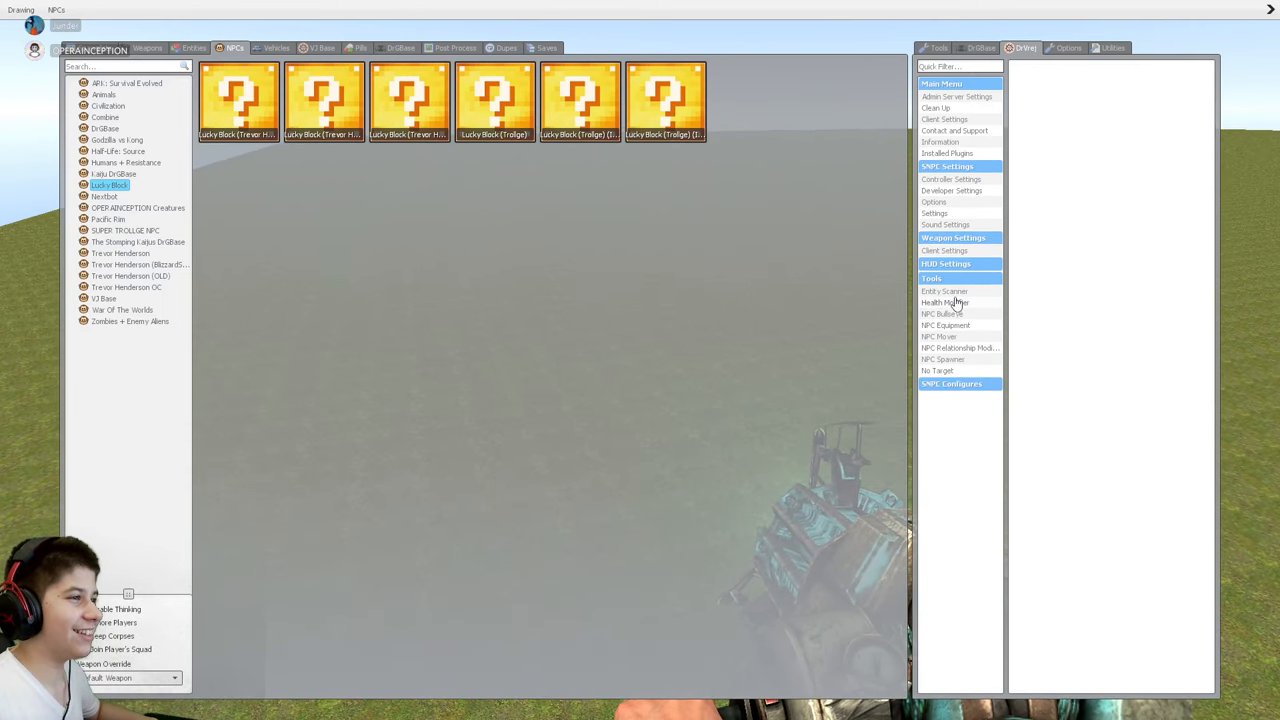
Place an NPC Bullseye target, then use Set Relationship and spawn the yellow spiky creature.
{"action": "left_click", "coordinate": [944, 314]}
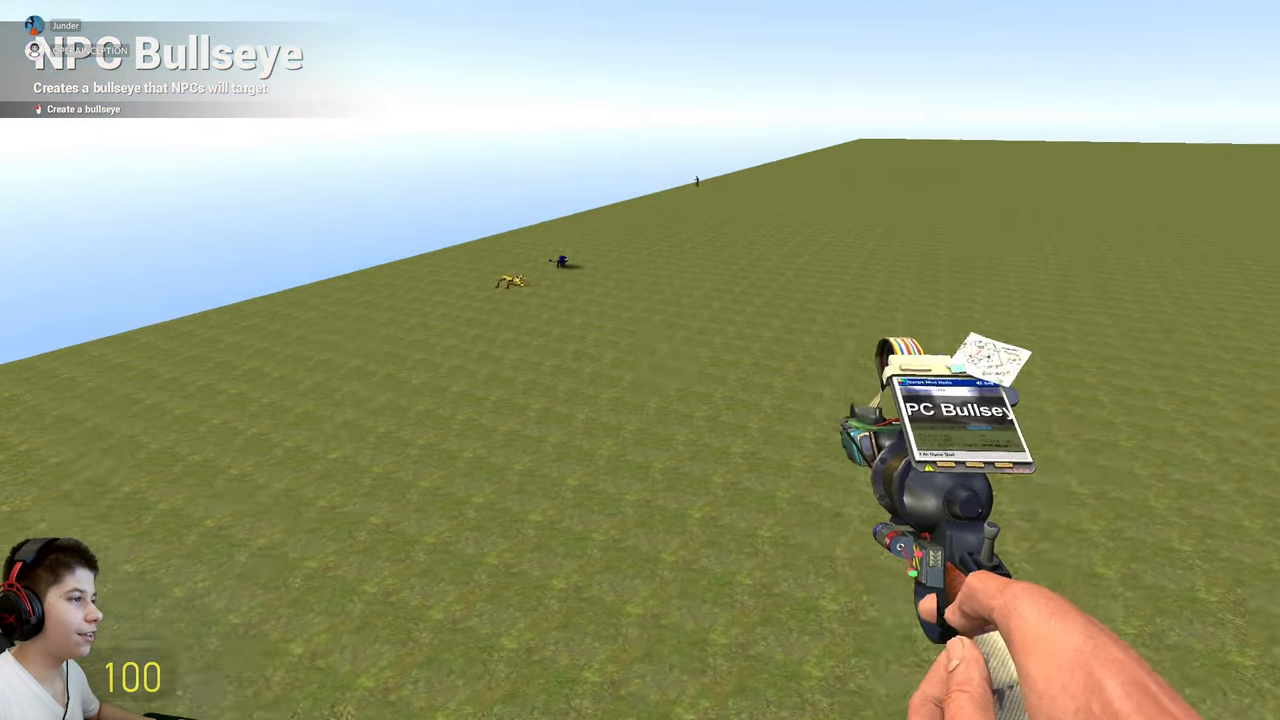
{"action": "key", "text": "q"}
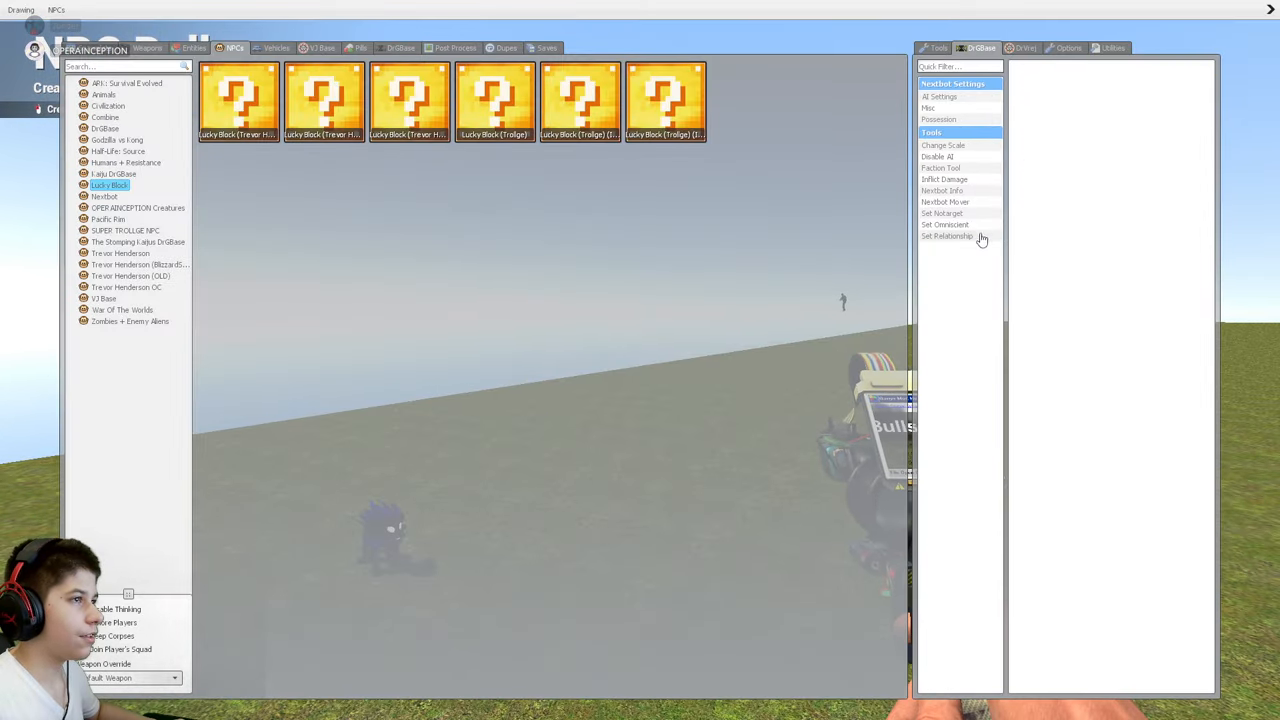
{"action": "left_click", "coordinate": [948, 236]}
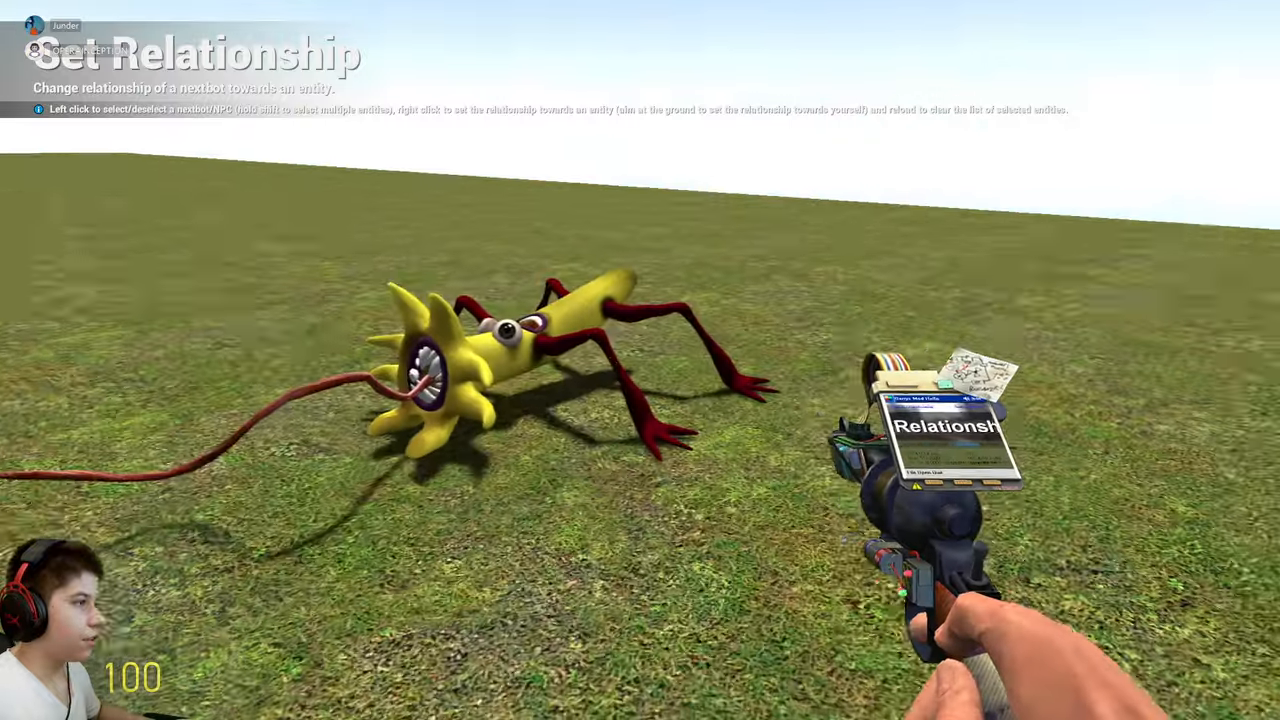
{"action": "key", "text": "q"}
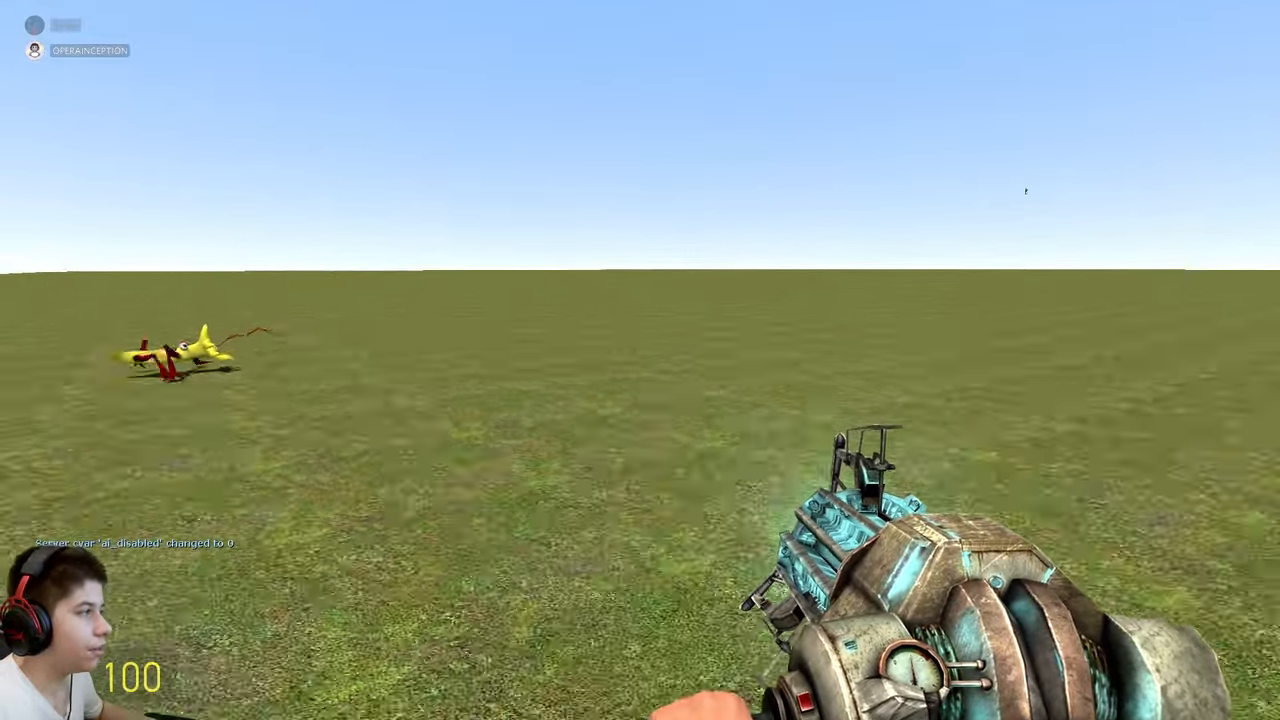
Clean up the map, spawn the giant pale humanoid and browse to the Trevor Henderson NPCs.
{"action": "key", "text": "q"}
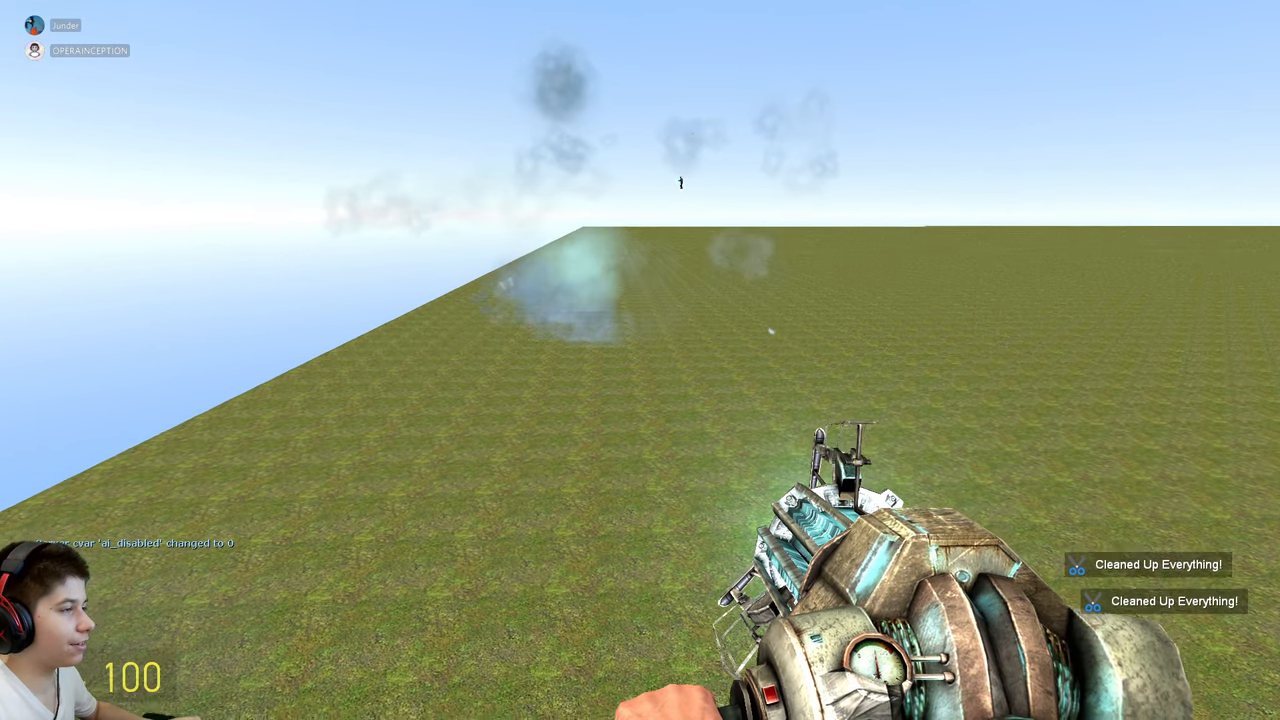
{"action": "key", "text": "q"}
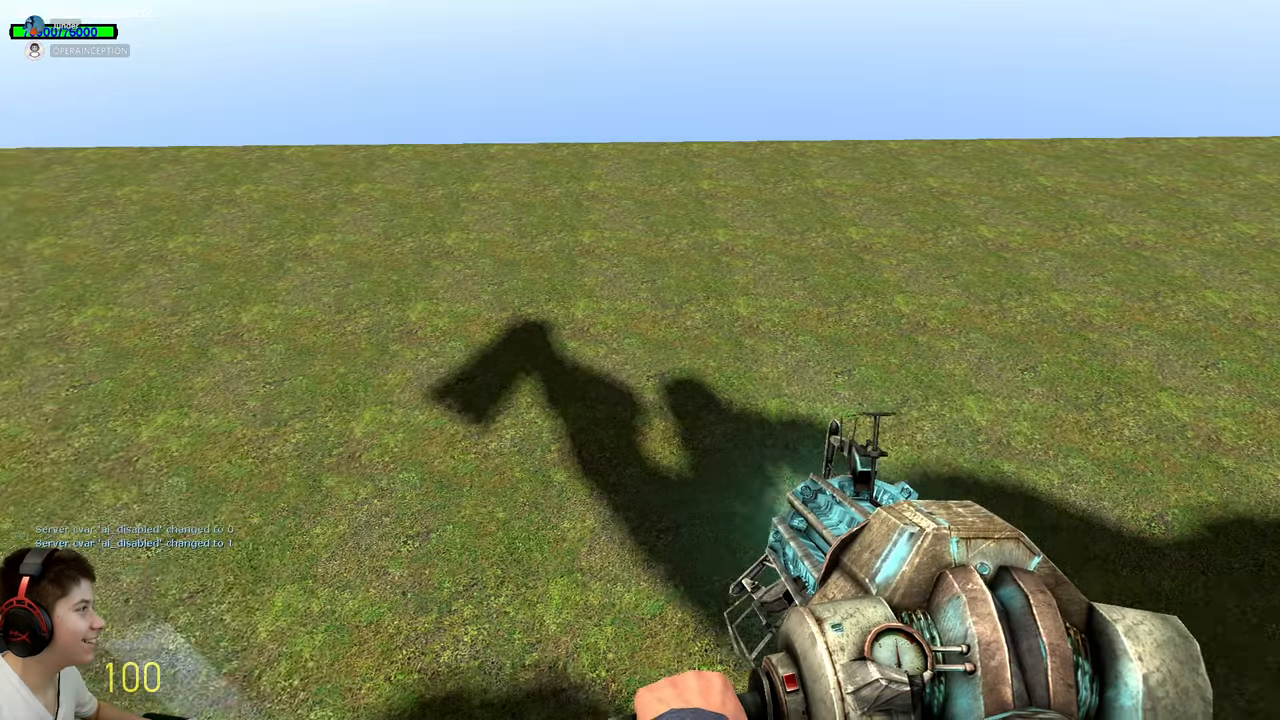
{"action": "key", "text": "q"}
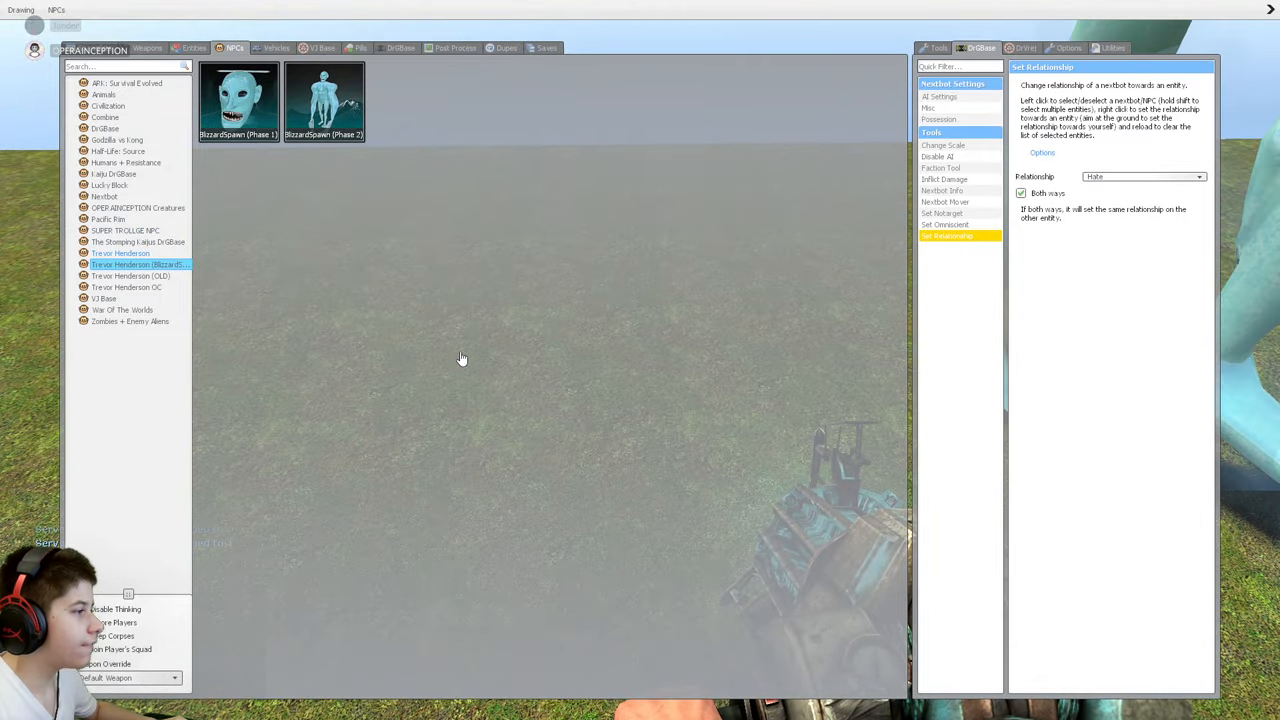
Spawn the Bizzaro creature on the field and return to the Lucky Block NPC entries.
{"action": "left_click", "coordinate": [120, 252]}
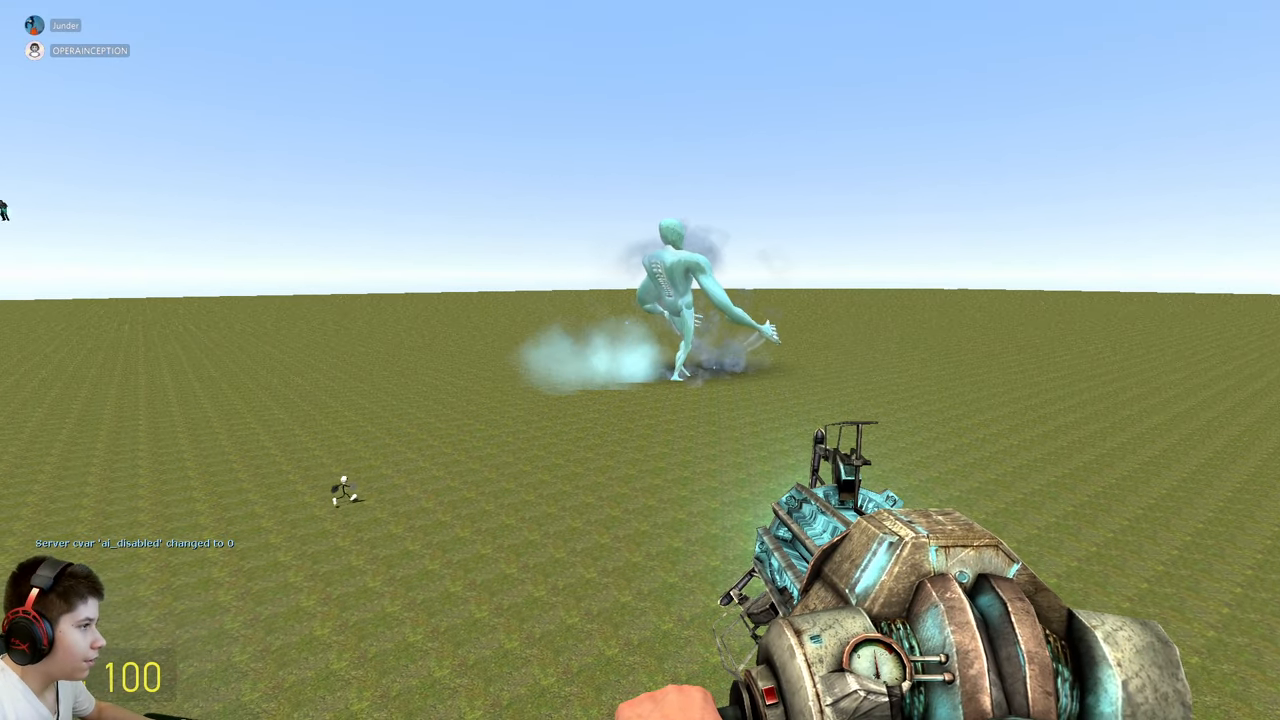
{"action": "key", "text": "q"}
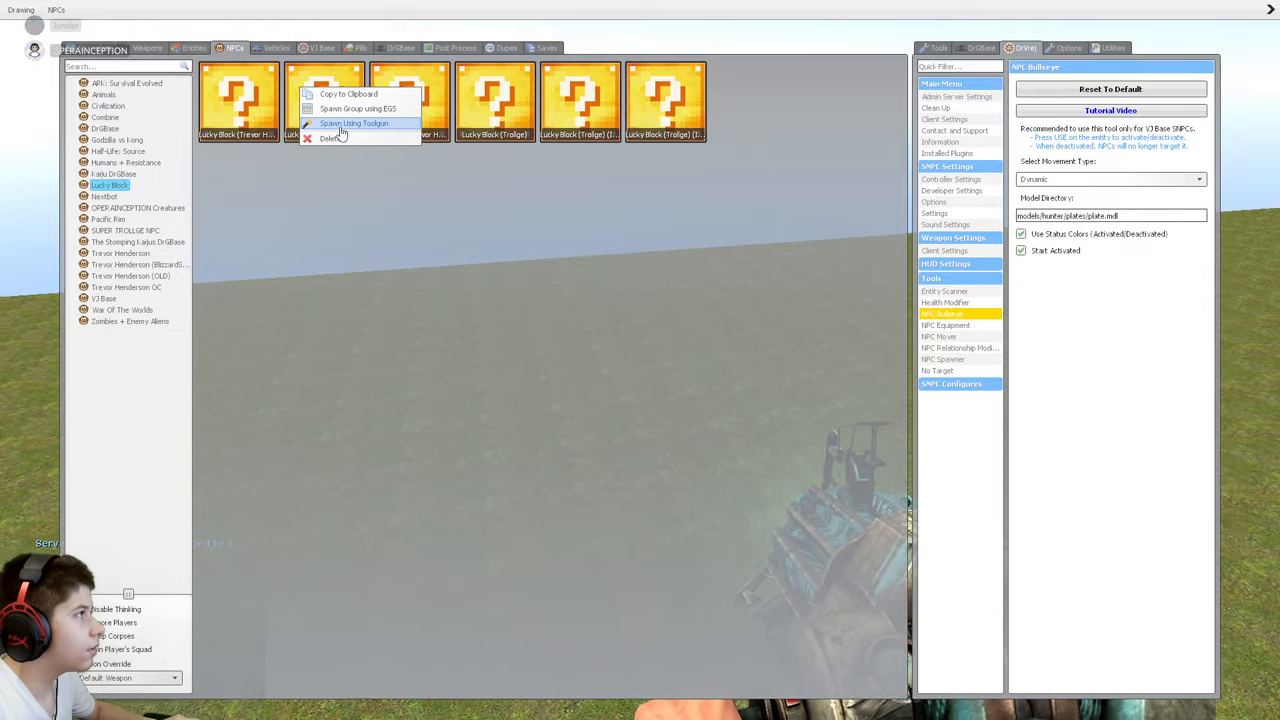
Spawn the Lucky Block racers with the toolgun: long-legged giant, running man, rabbit-eared and dark creature.
{"action": "left_click", "coordinate": [354, 124]}
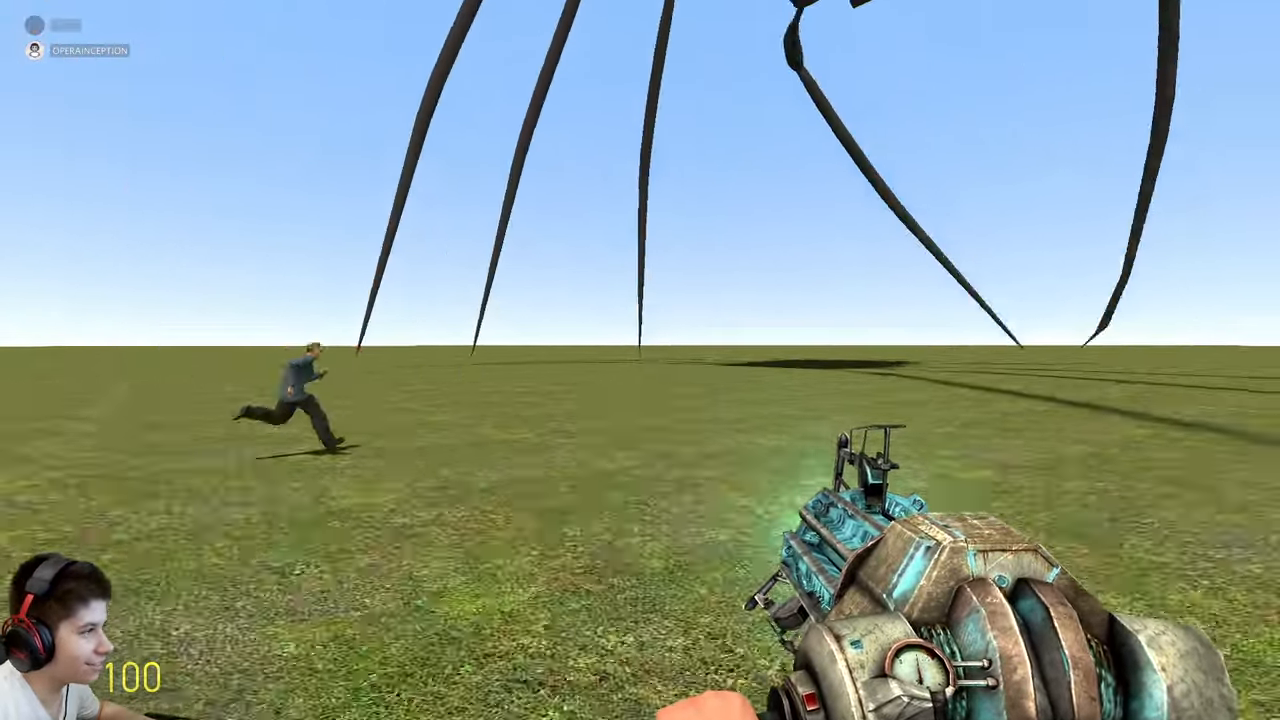
{"action": "mouse_move", "coordinate": [640, 360]}
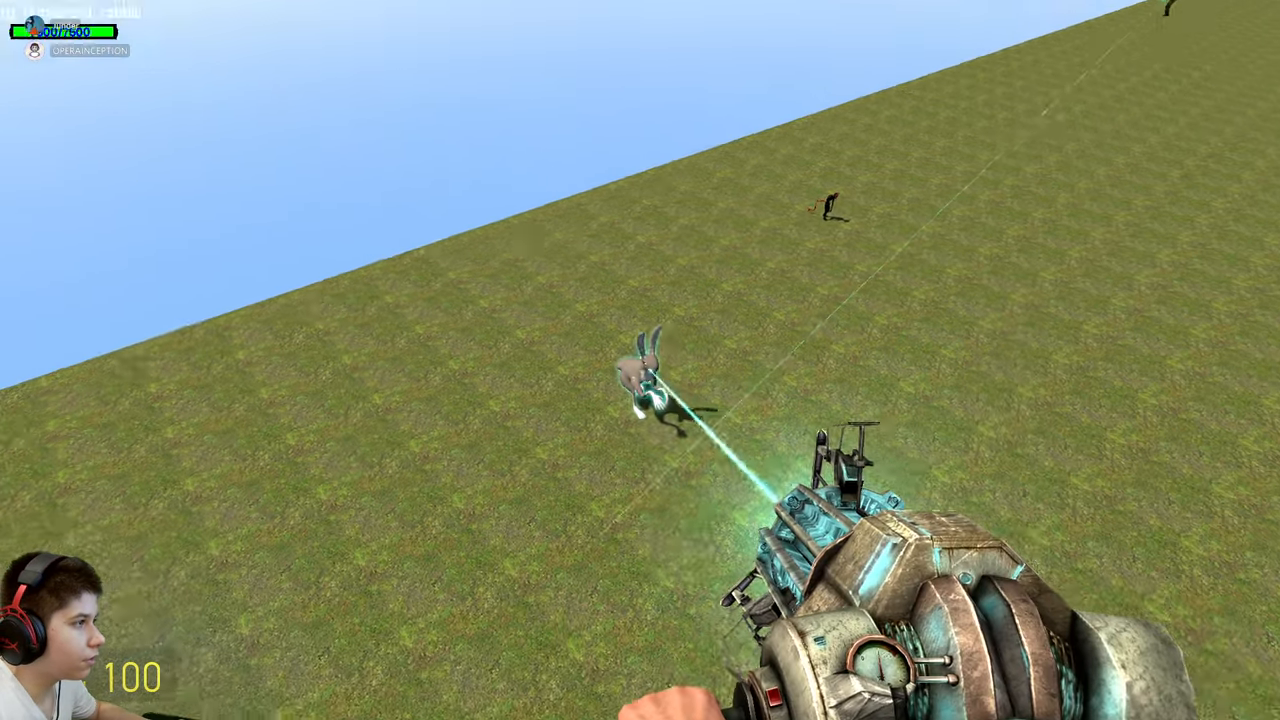
{"action": "mouse_move", "coordinate": [640, 360]}
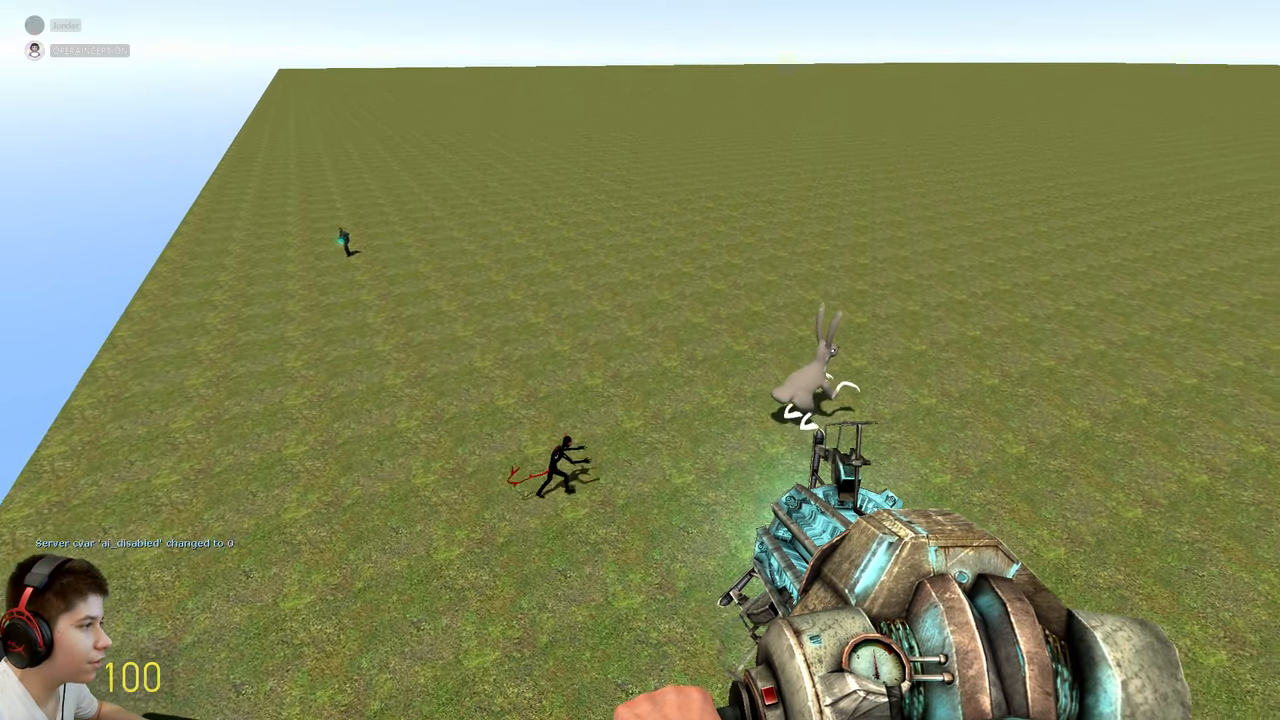
{"action": "mouse_move", "coordinate": [640, 360]}
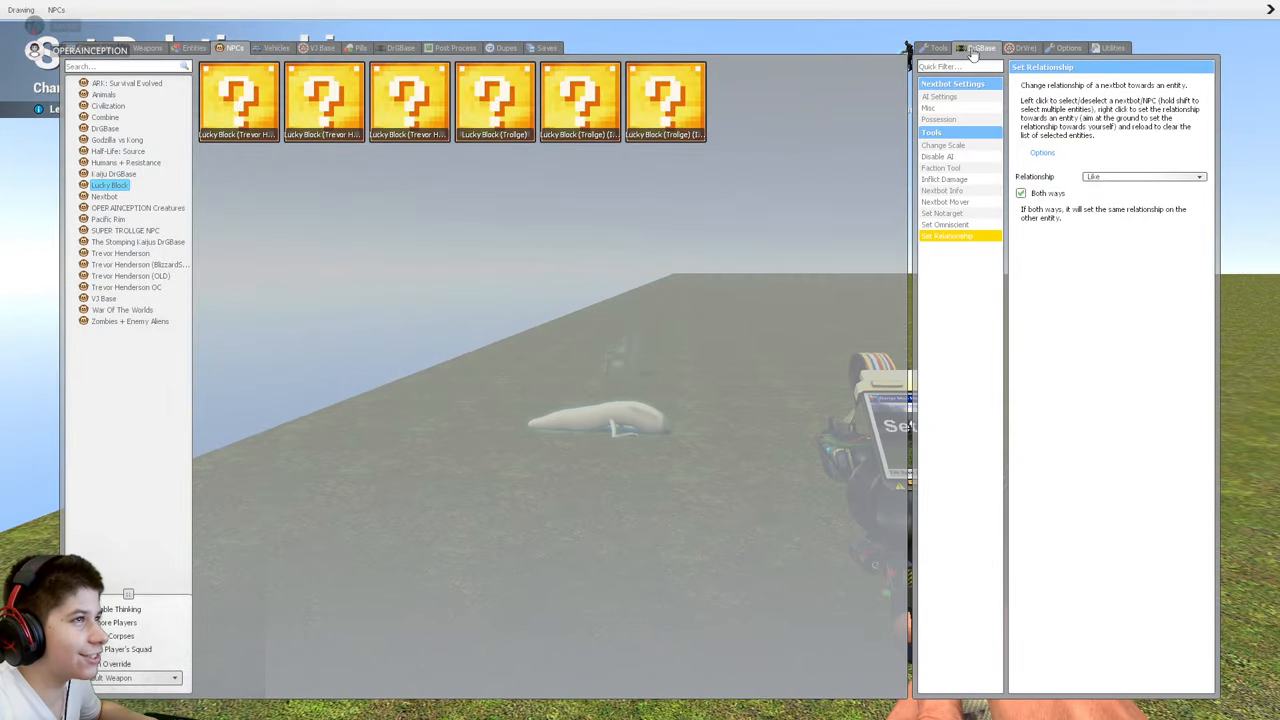
Run Clean Up Everything to empty the grass field of all spawned NPCs and objects.
{"action": "left_click", "coordinate": [1024, 48]}
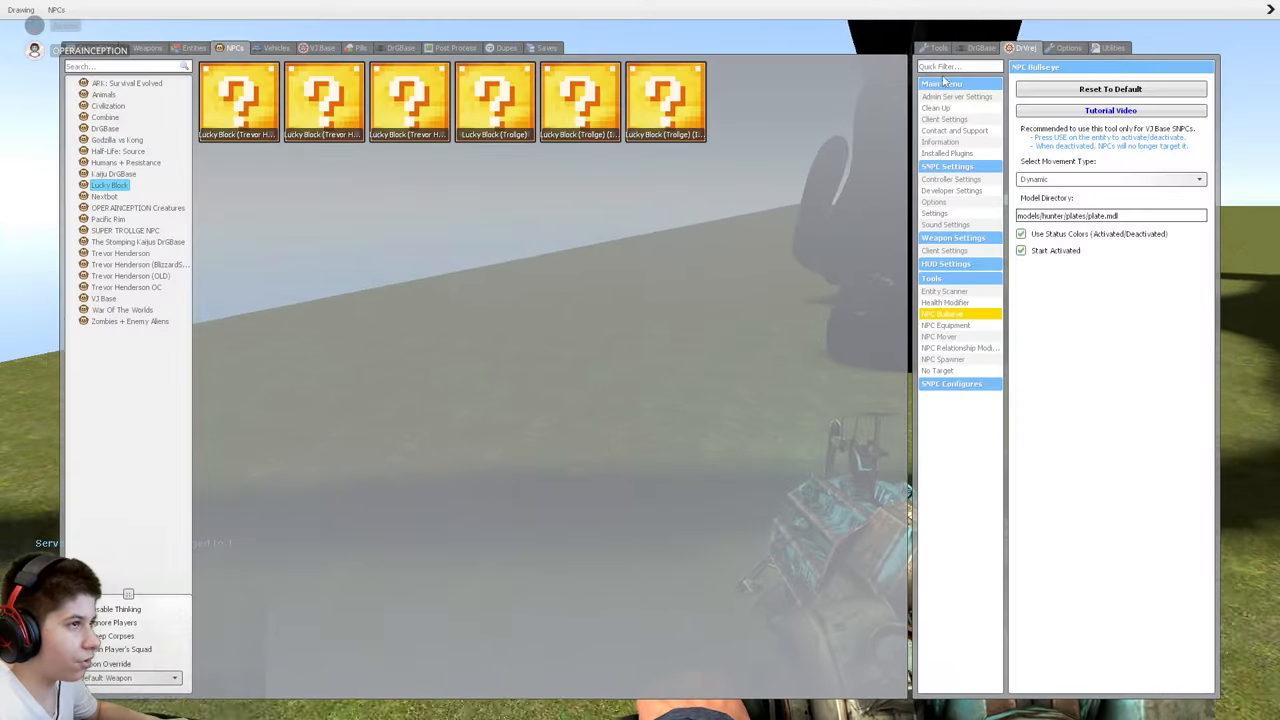
{"action": "left_click", "coordinate": [960, 348]}
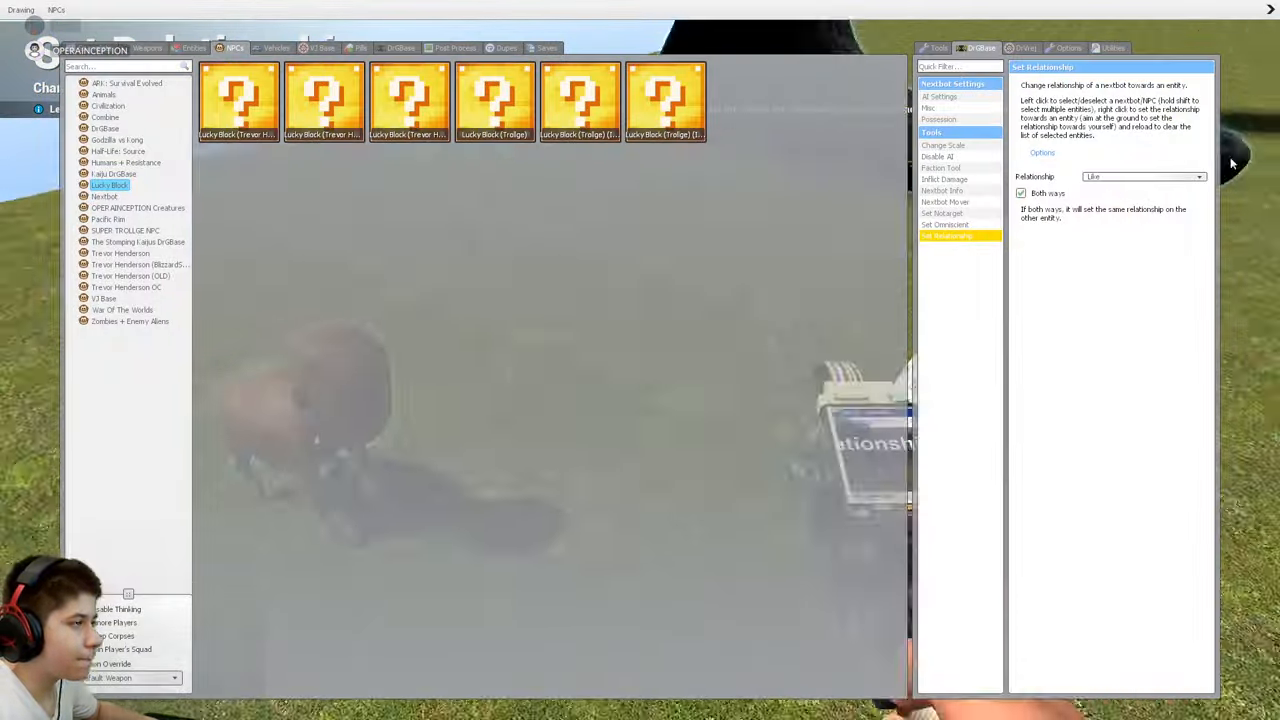
{"action": "left_click", "coordinate": [1024, 48]}
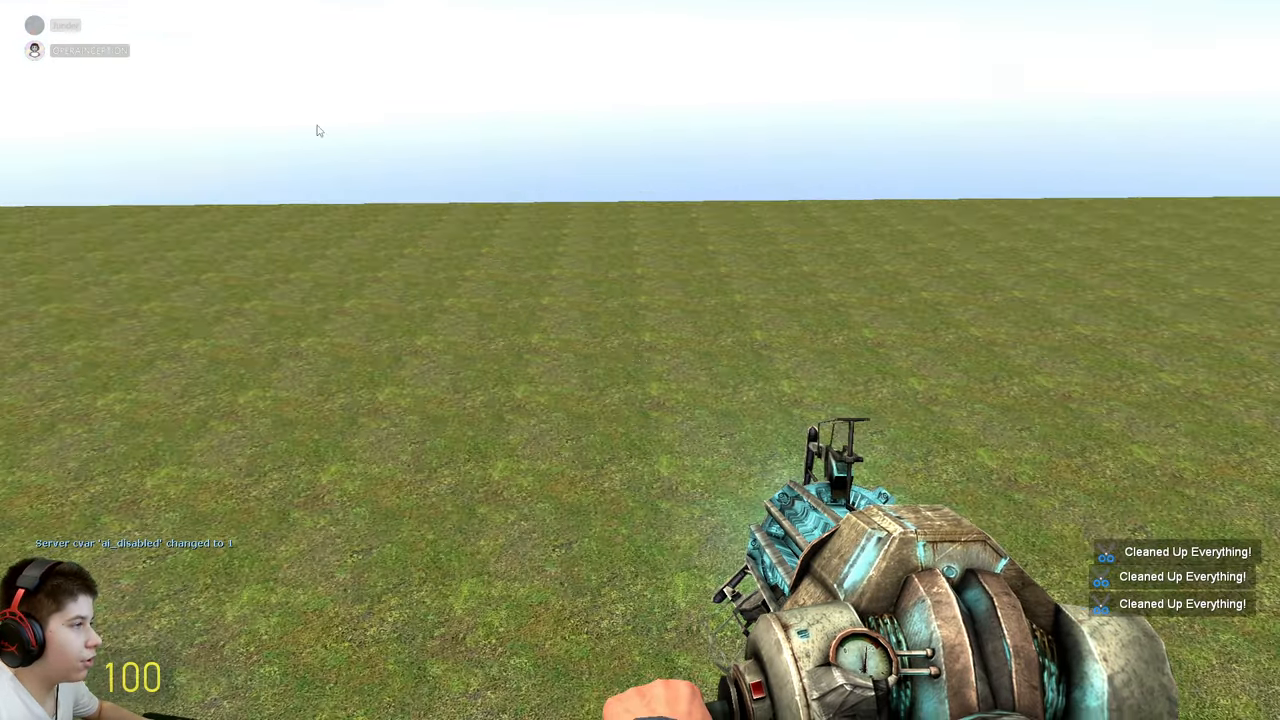
Let the race finish, shoot the leftover citizen with the .357 Magnum and clean up the map.
{"action": "key", "text": "q"}
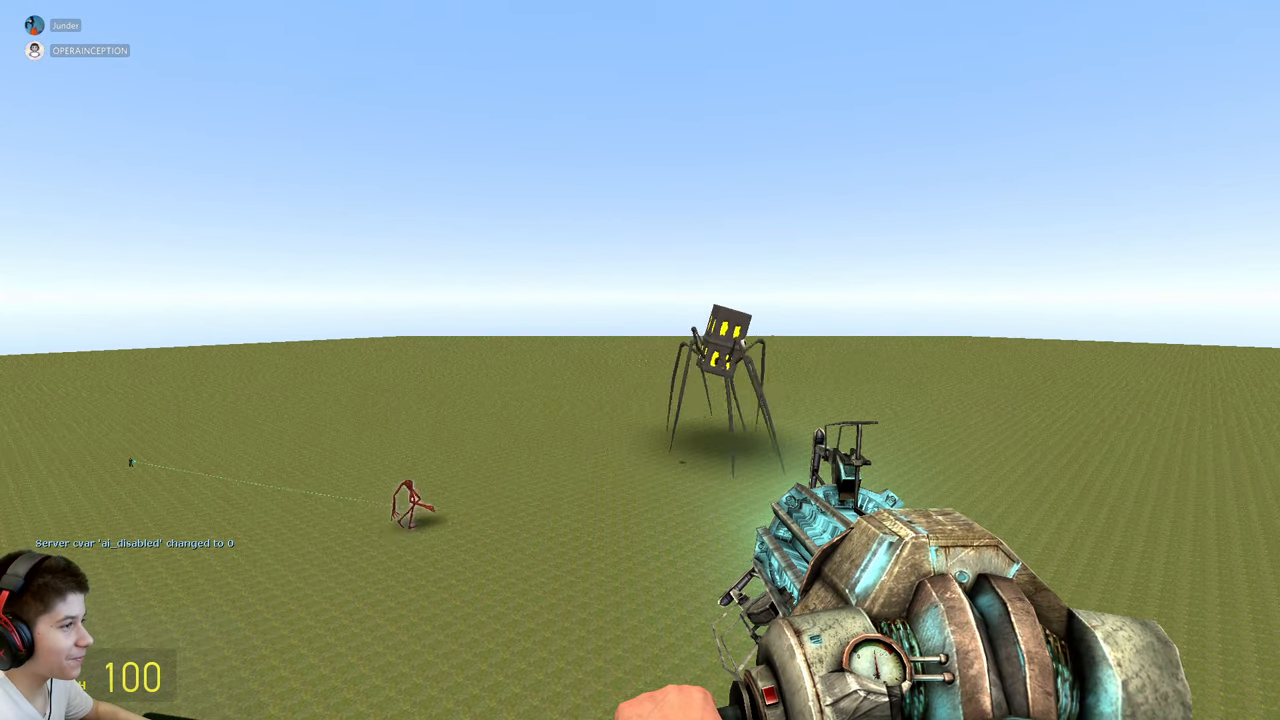
{"action": "mouse_move", "coordinate": [640, 360]}
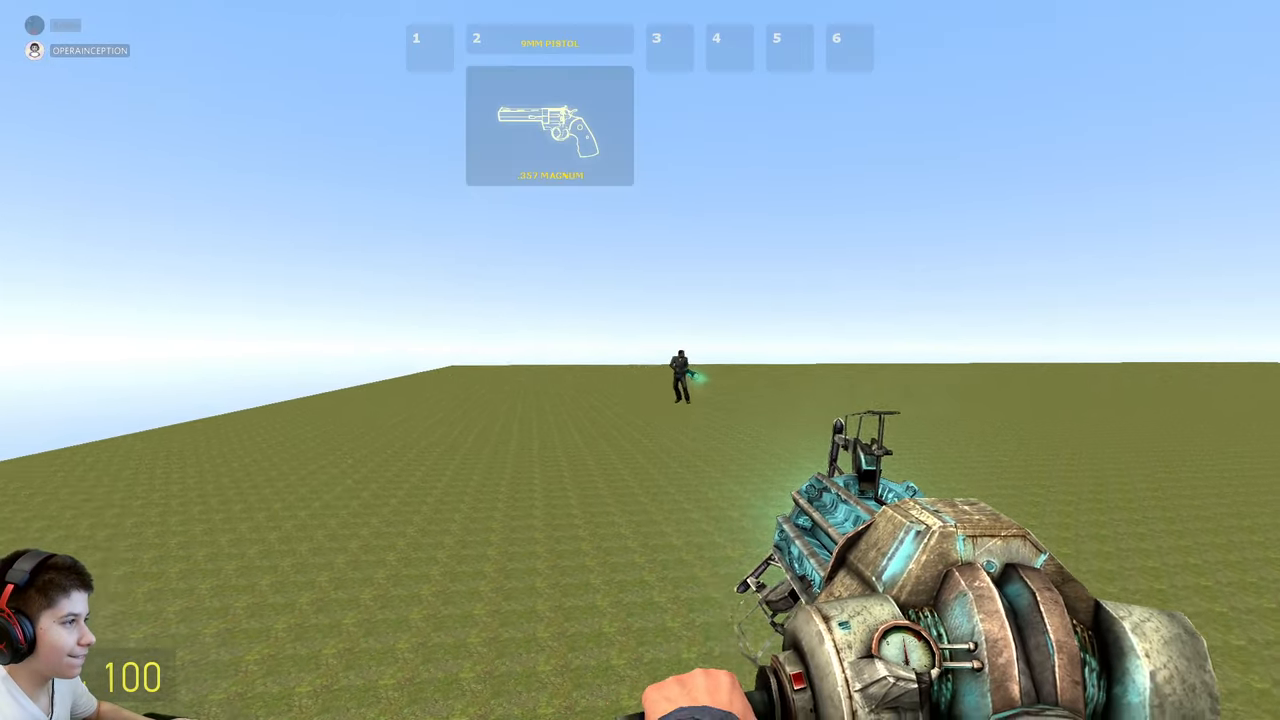
{"action": "key", "text": "2"}
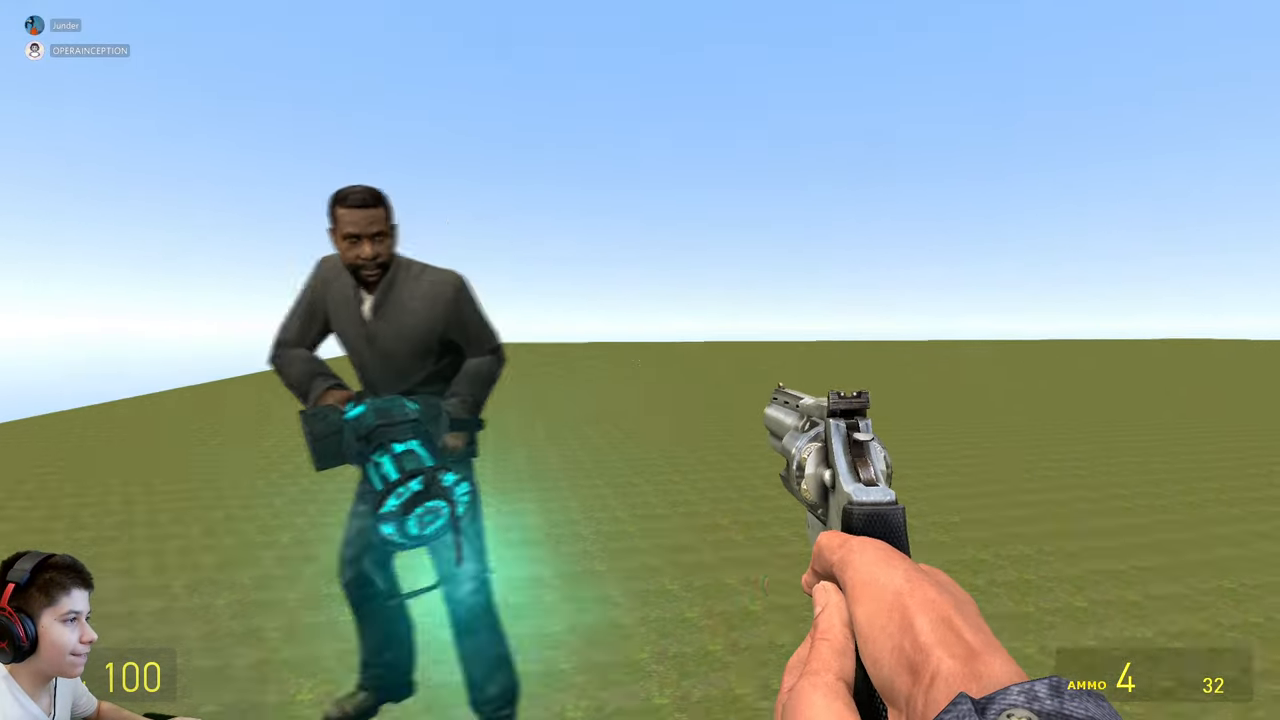
{"action": "left_click", "coordinate": [640, 360]}
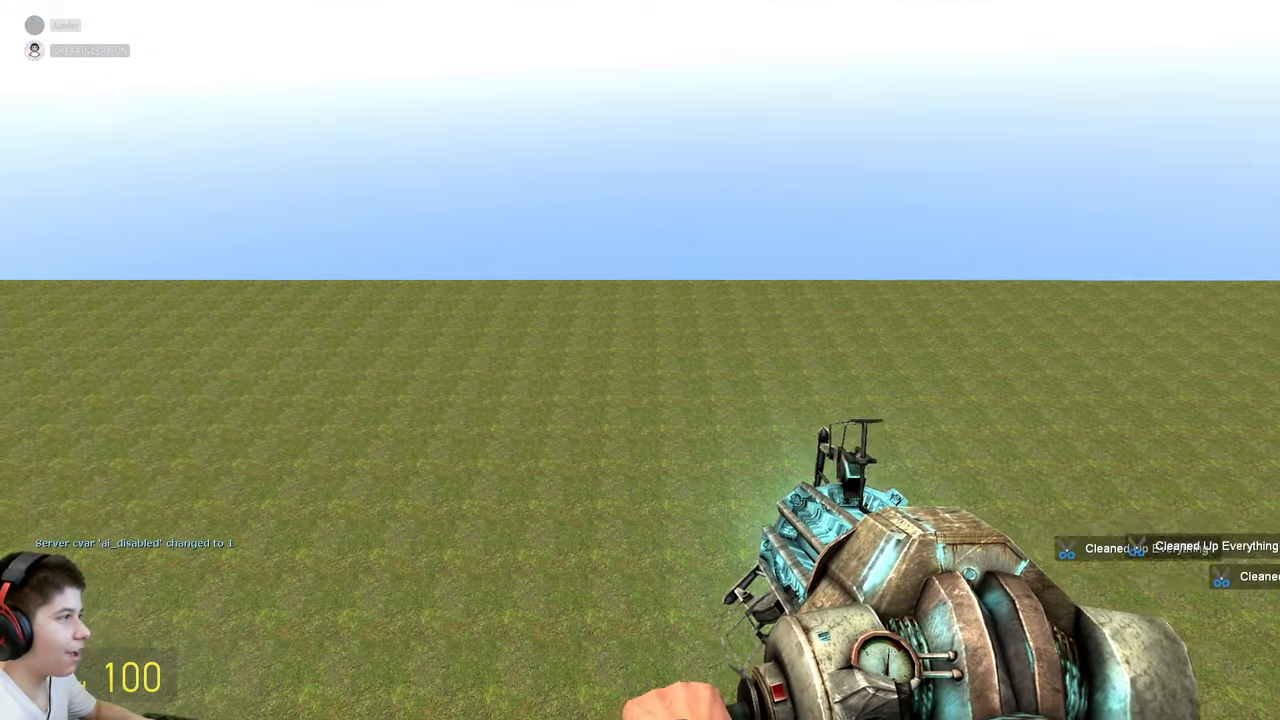
Select the NPC Mover tool in the spawn menu to show its settings.
{"action": "key", "text": "q"}
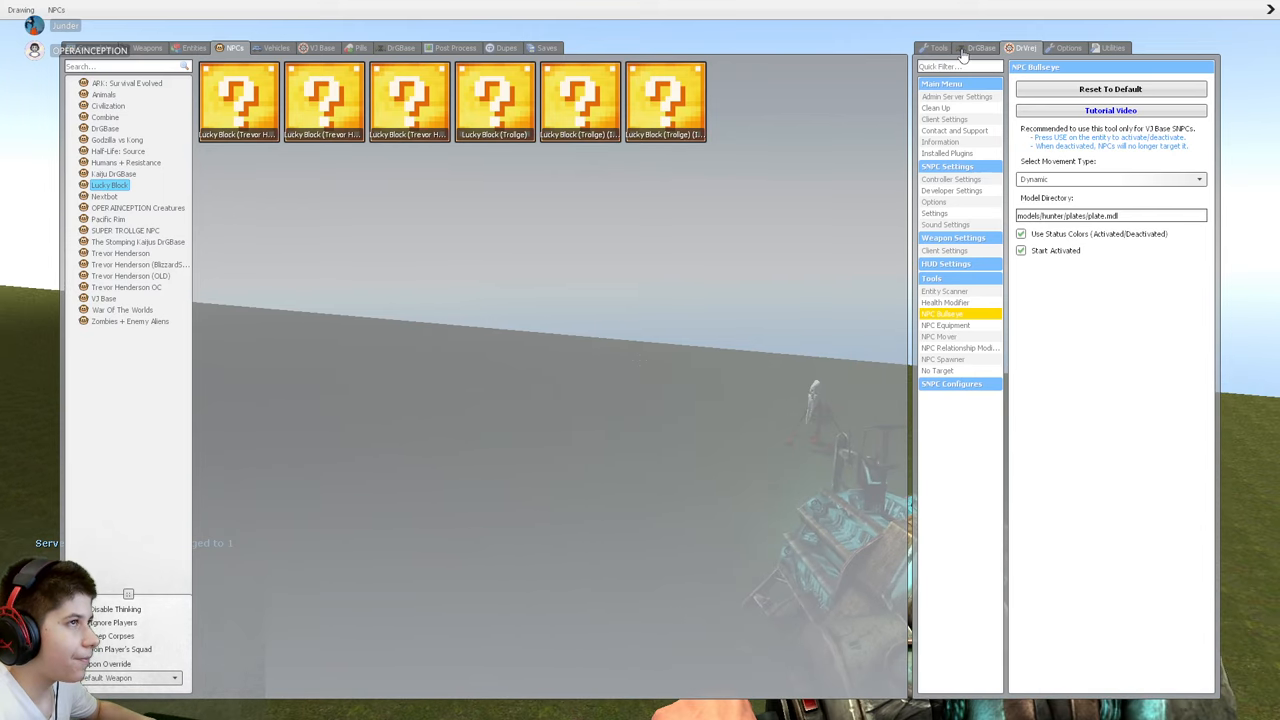
Open the Health Modifier tool and spawn the tall orange siren-headed creature beside the black giant.
{"action": "key", "text": "shift+tab"}
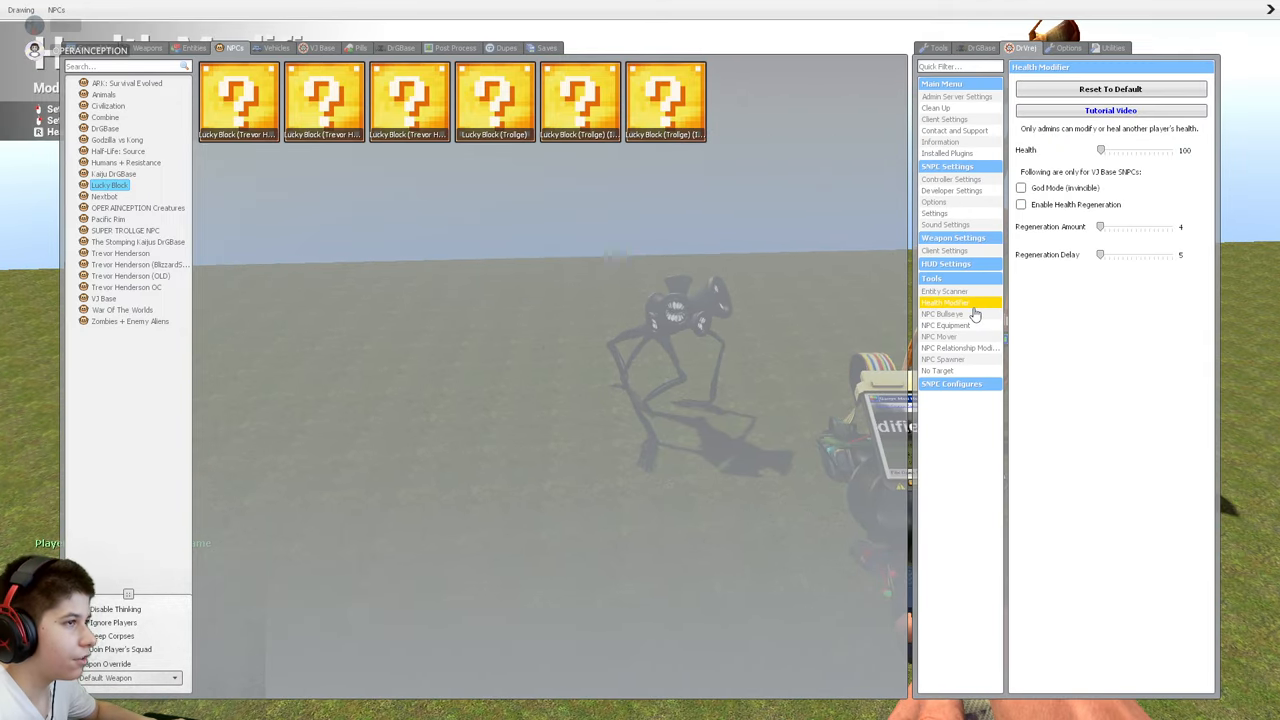
{"action": "left_click", "coordinate": [944, 314]}
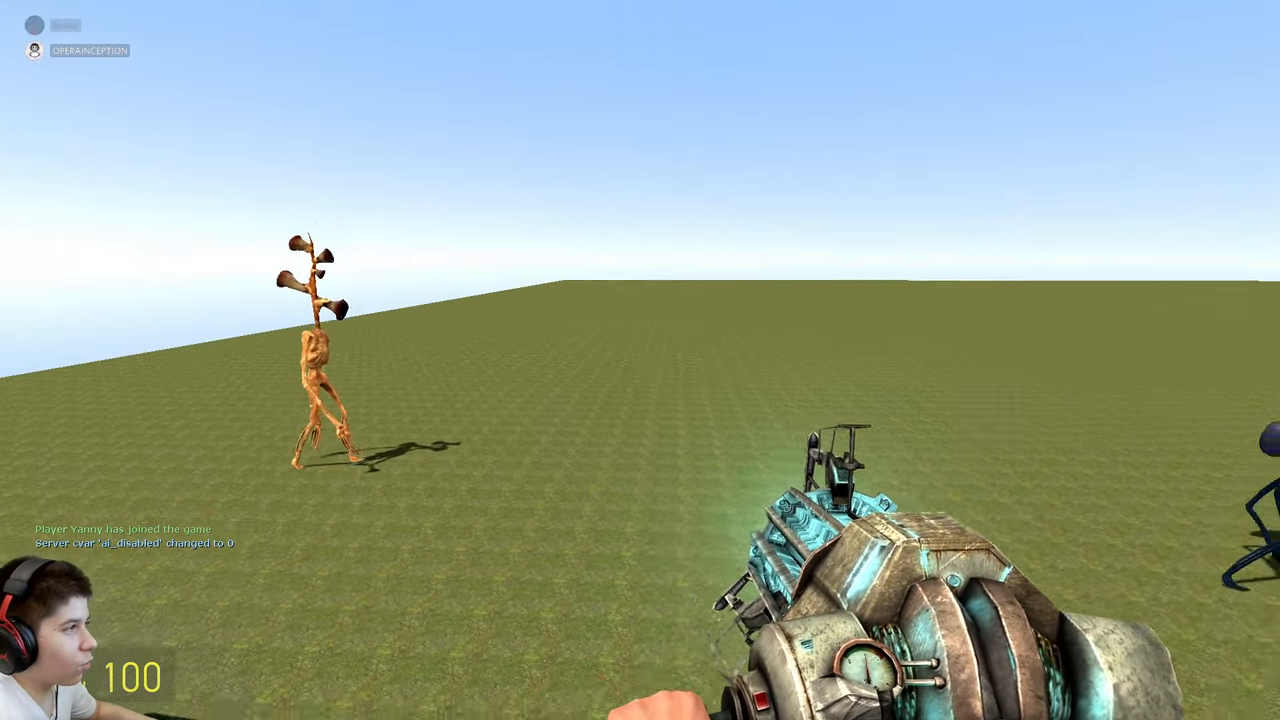
{"action": "mouse_move", "coordinate": [640, 360]}
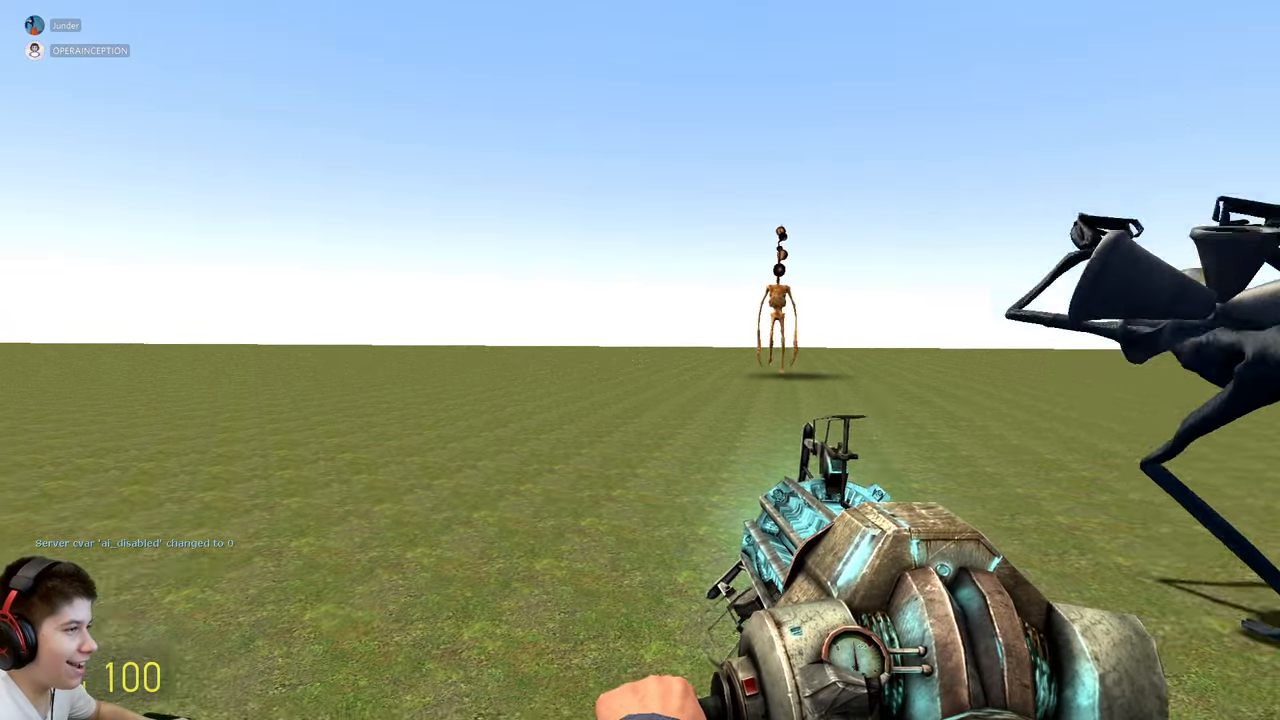
Clean up the map and spawn the towering black-and-white striped giant.
{"action": "key", "text": "q"}
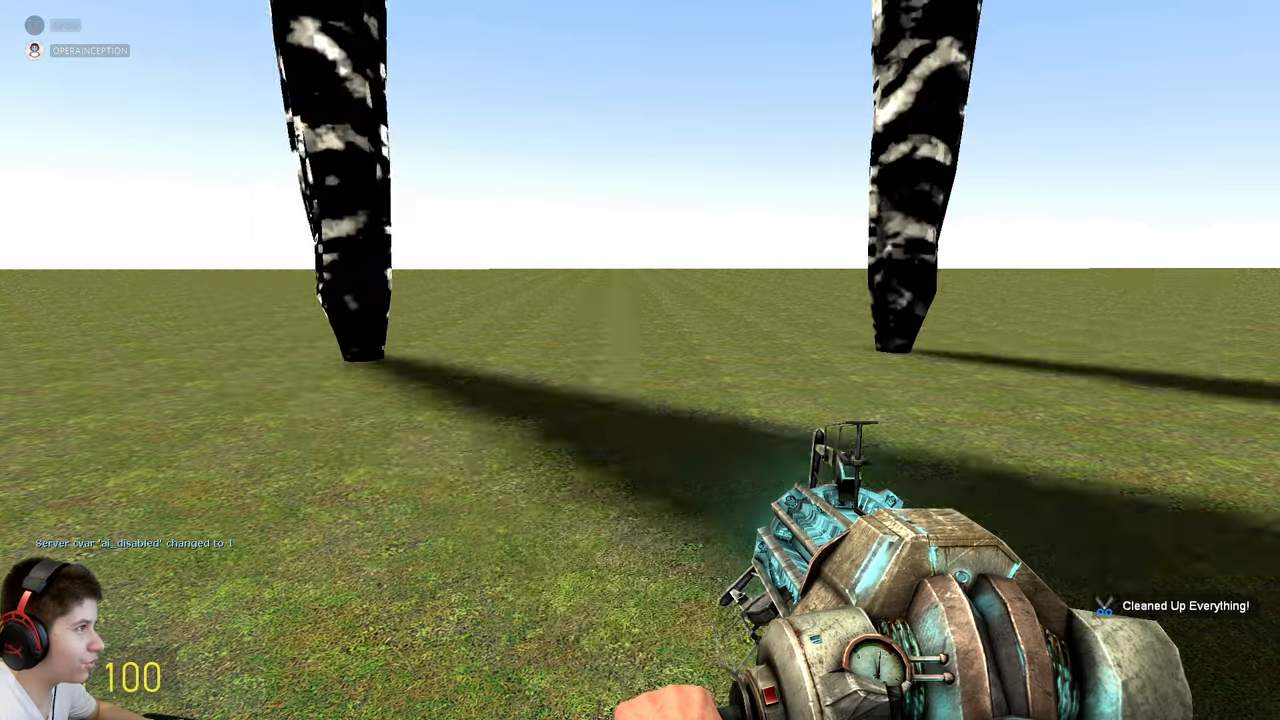
Shoot the floating NPC with the .357, clean up the field and switch to the Discord call.
{"action": "left_click", "coordinate": [640, 360]}
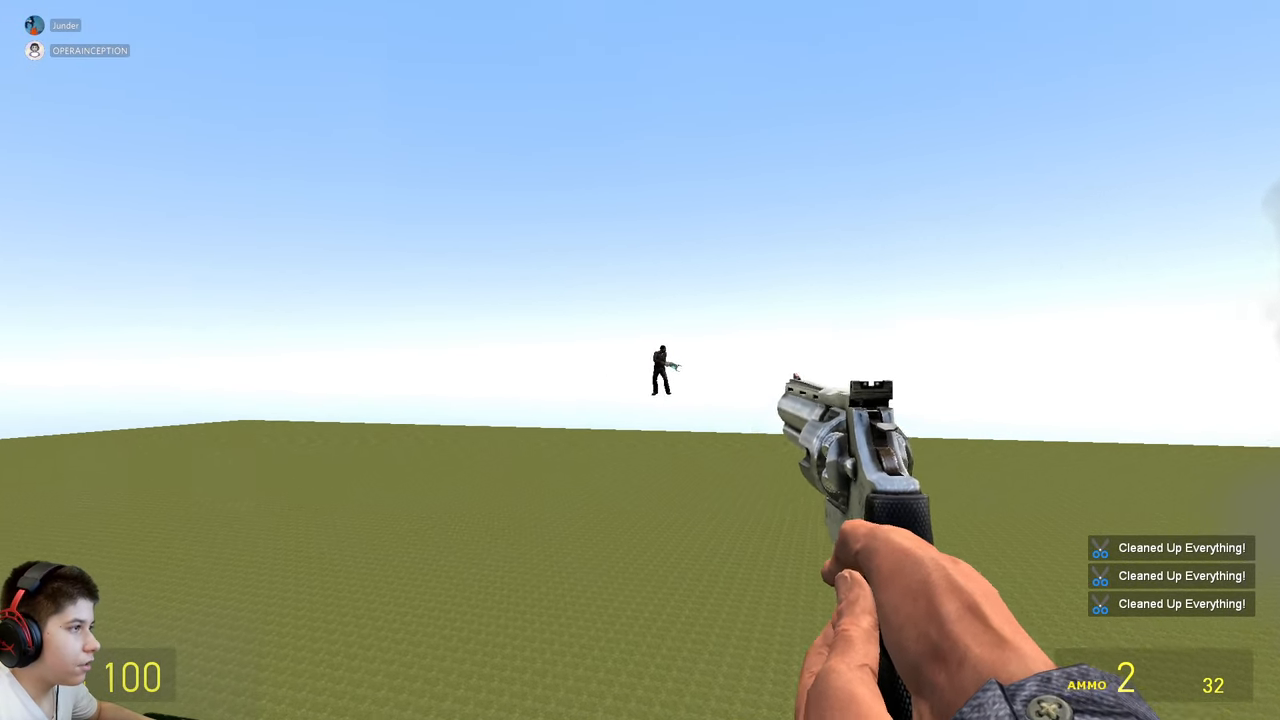
{"action": "left_click", "coordinate": [640, 360]}
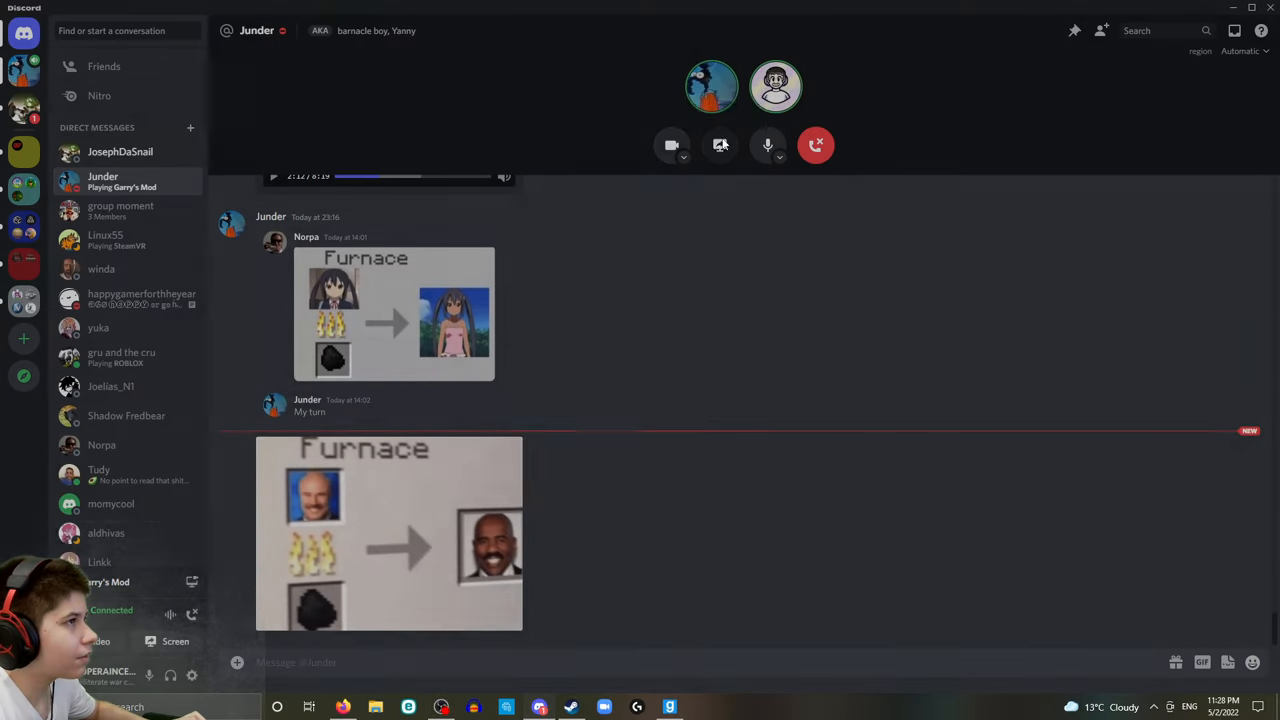
{"action": "left_click", "coordinate": [720, 144]}
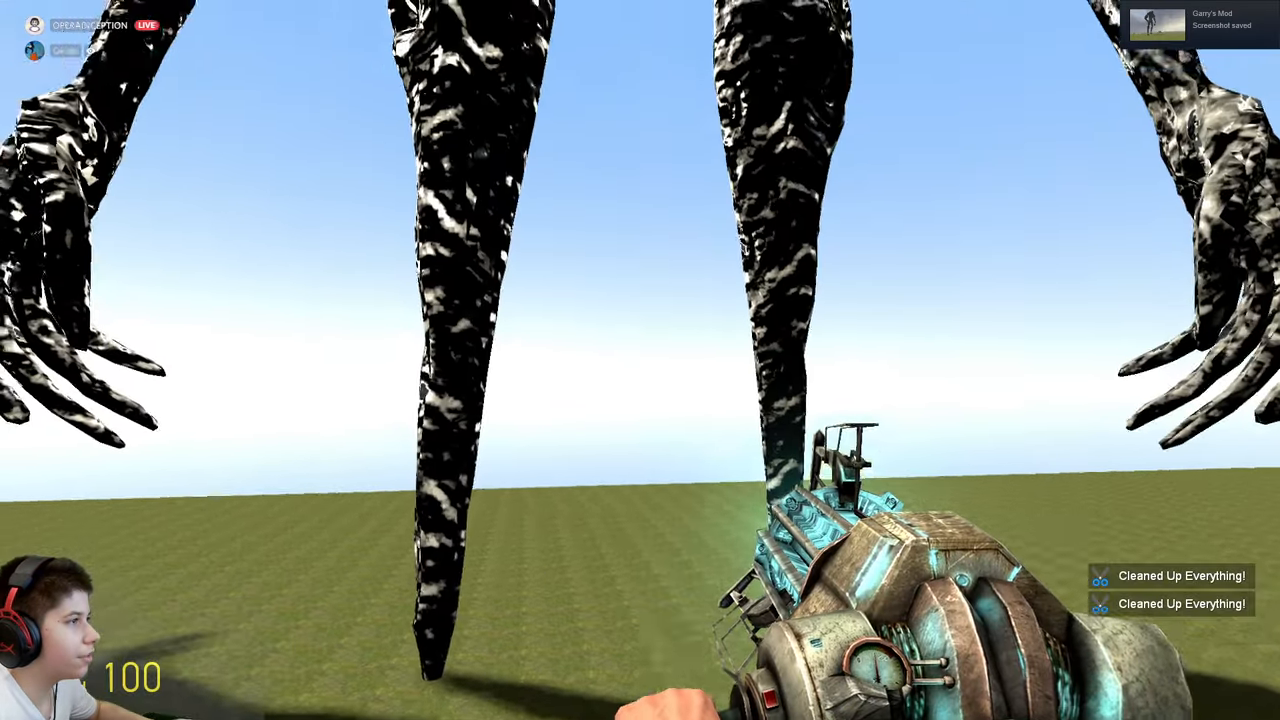
{"action": "mouse_move", "coordinate": [640, 360]}
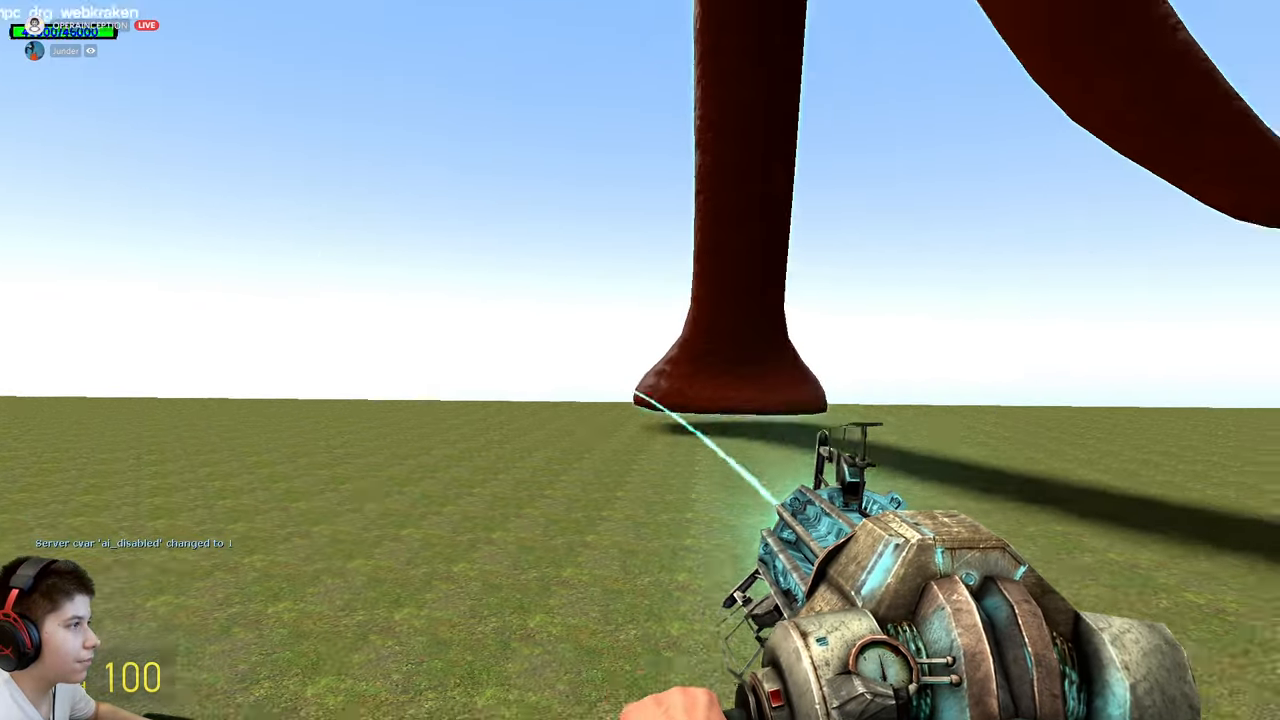
Undo the Trevor Henderson Lucky Block spawn and run Clean Up Everything on the grass map.
{"action": "key", "text": "q"}
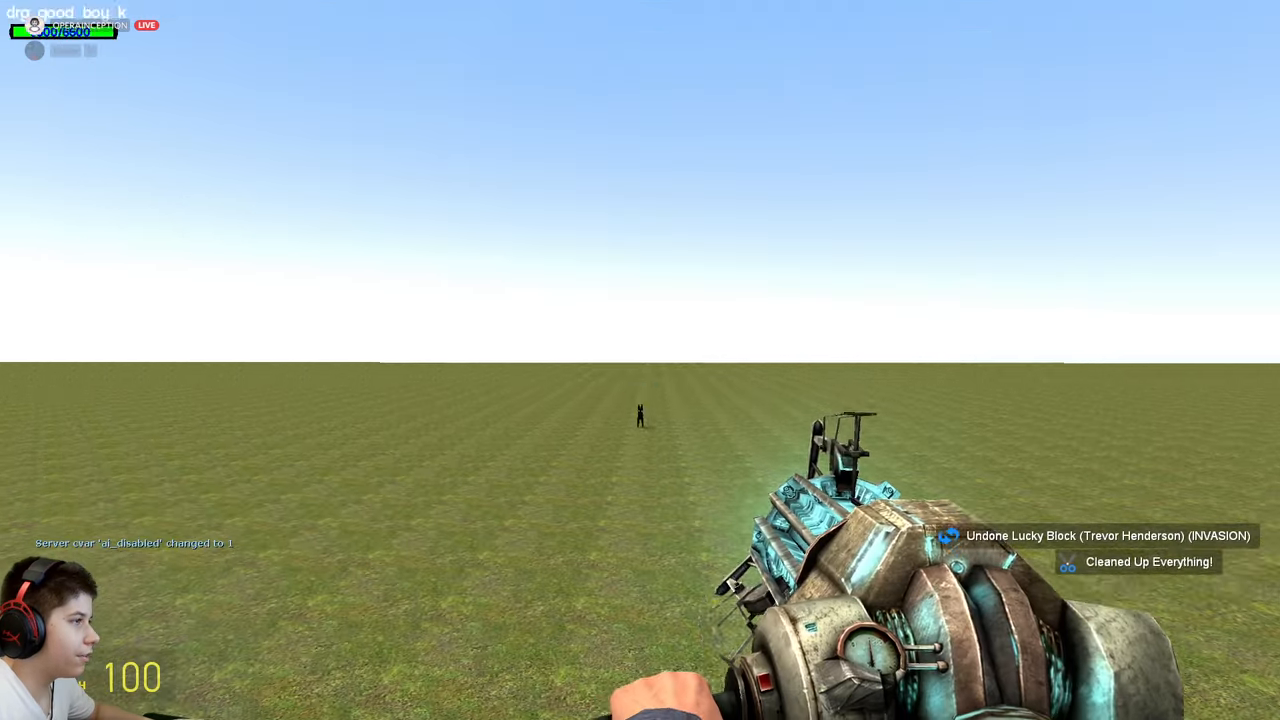
Spawn the giant pale long-legged creature NPC from the Q menu onto the grass field.
{"action": "key", "text": "q"}
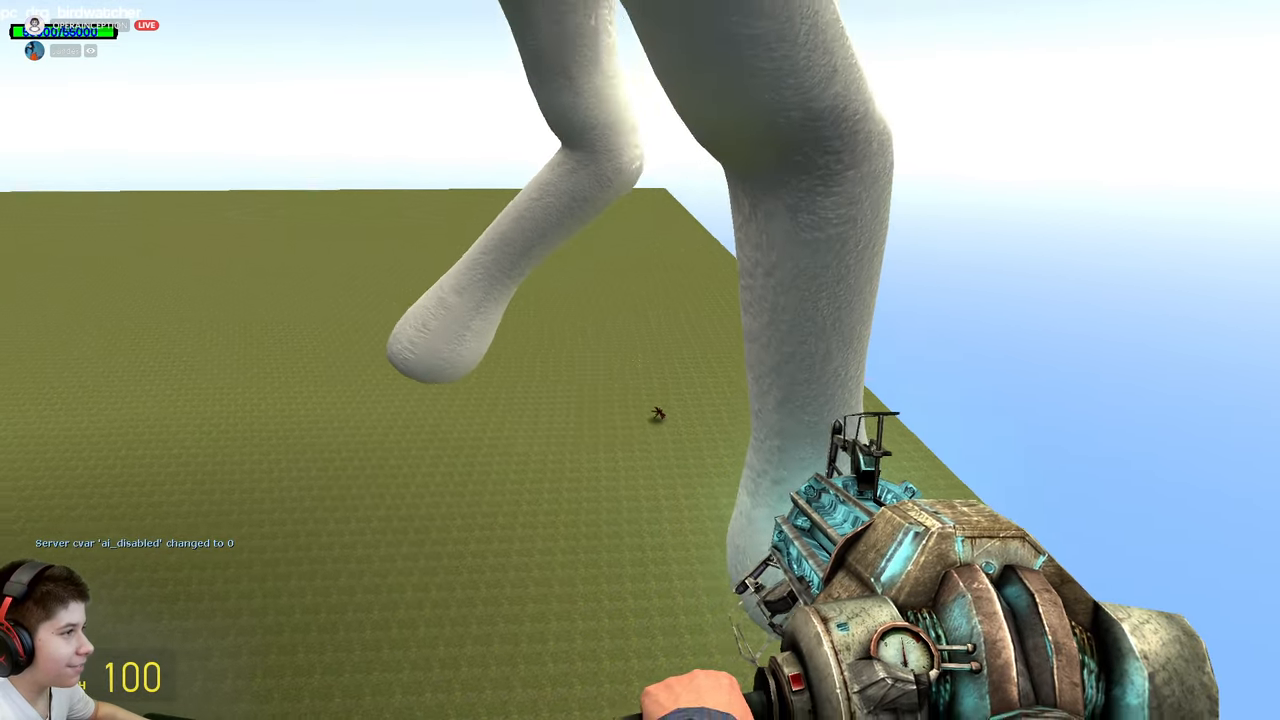
{"action": "mouse_move", "coordinate": [640, 360]}
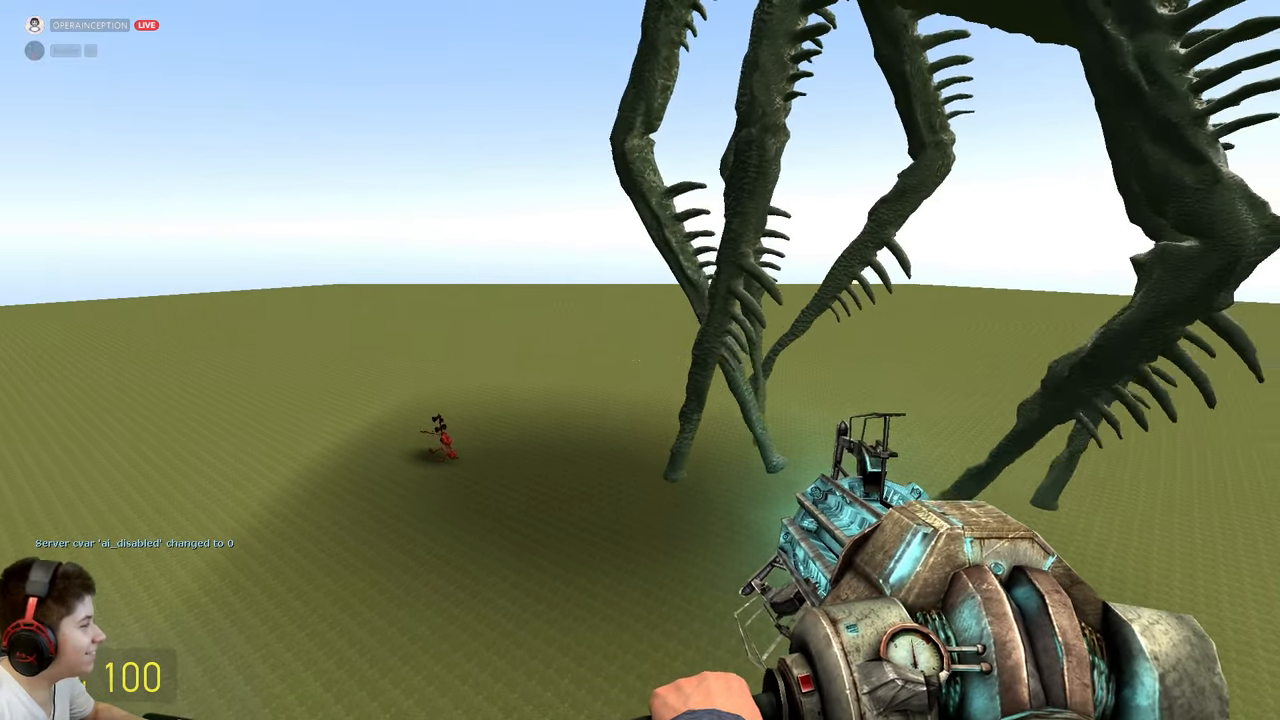
{"action": "mouse_move", "coordinate": [640, 360]}
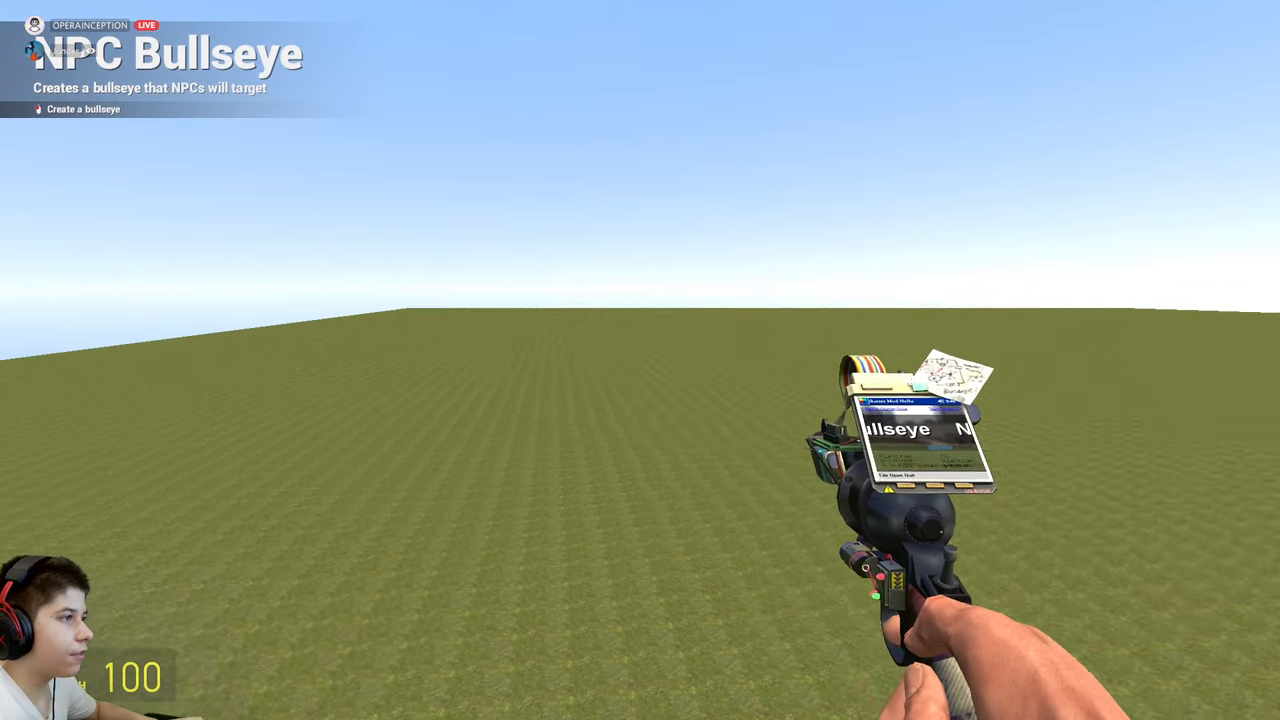
Run Clean Up Everything from the Q menu to leave the grass field empty.
{"action": "key", "text": "q"}
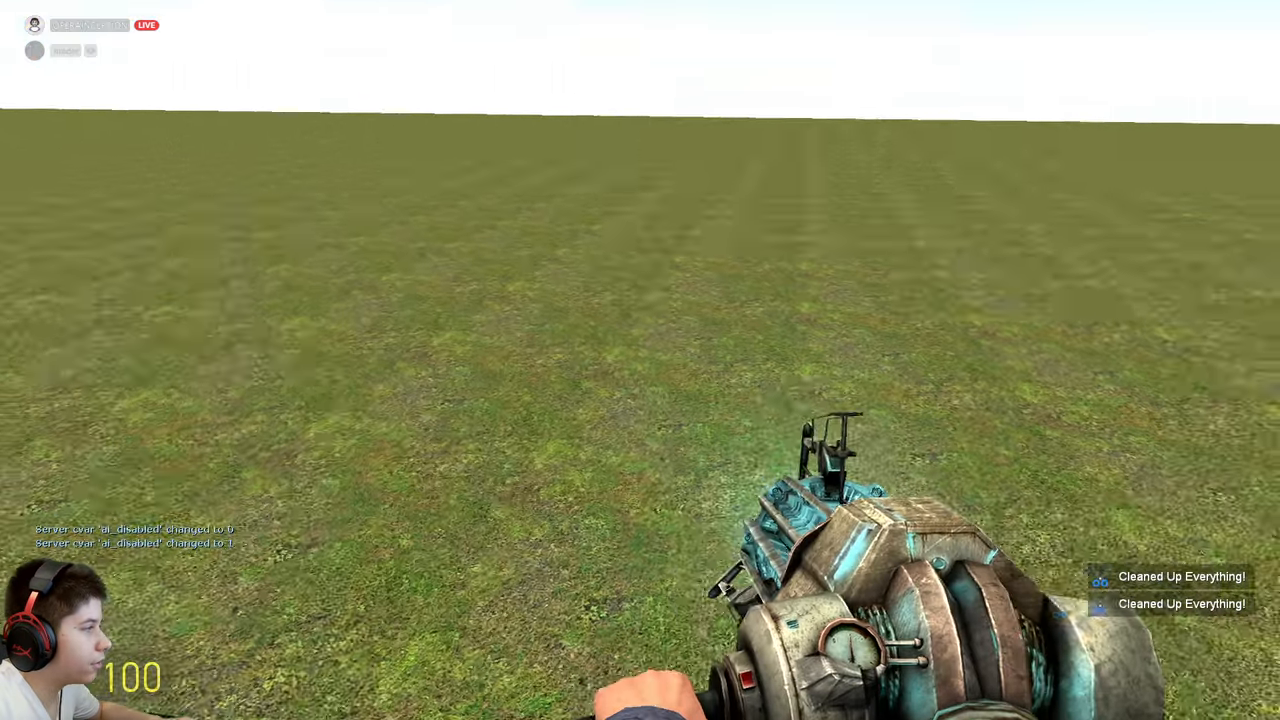
Spawn two NPCs, then show the Lucky Block entries in the Q menu's NPCs list.
{"action": "key", "text": "q"}
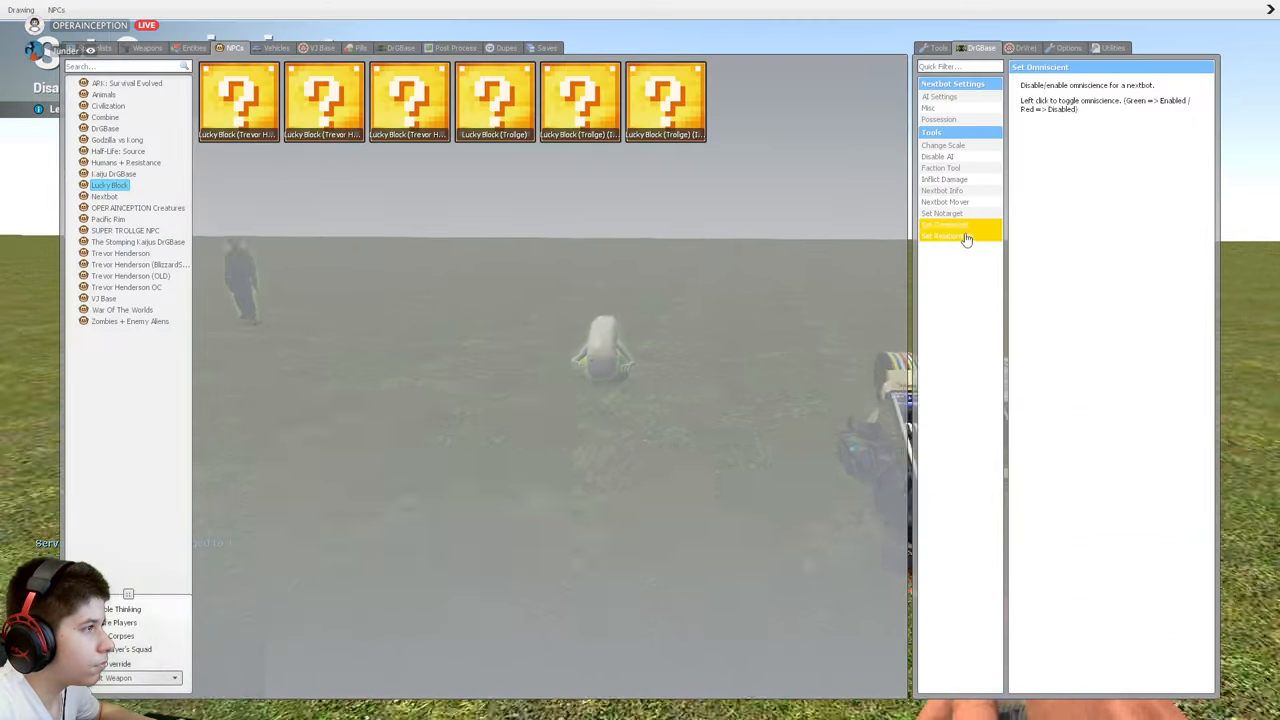
Clean up, then spawn the red skeletal masked creature and the small brown creature side by side.
{"action": "left_click", "coordinate": [960, 236]}
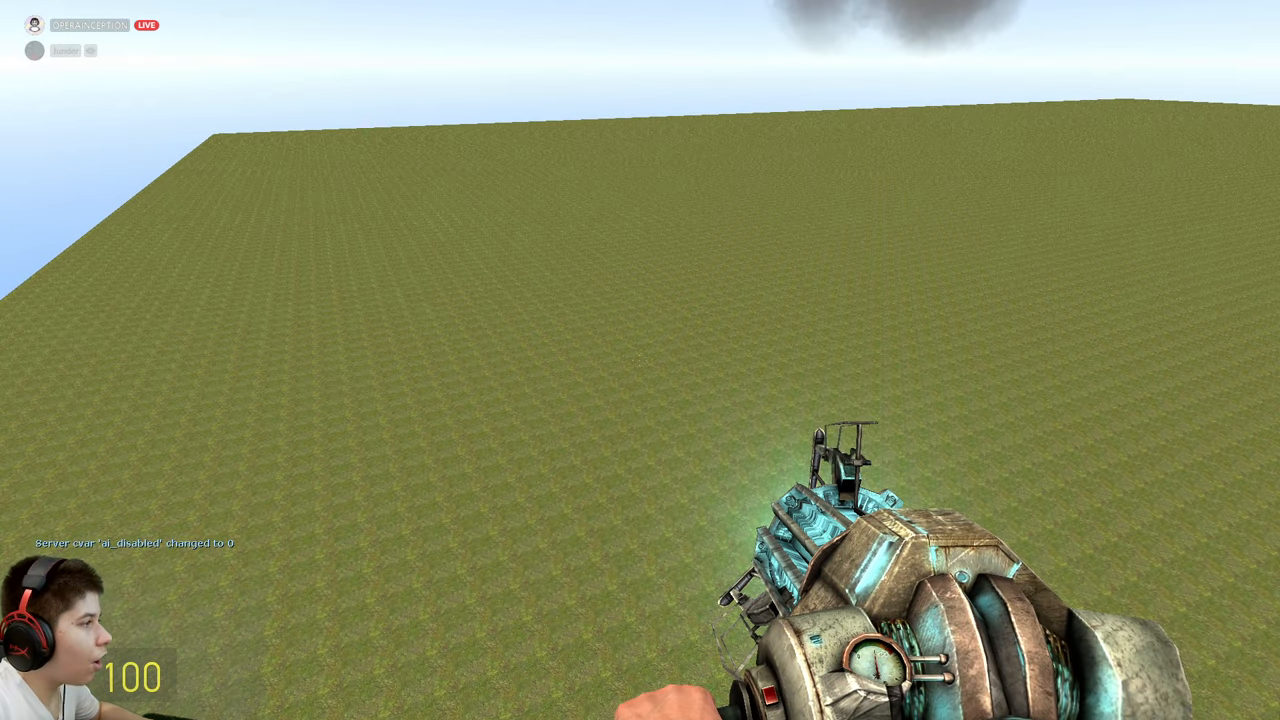
{"action": "key", "text": "q"}
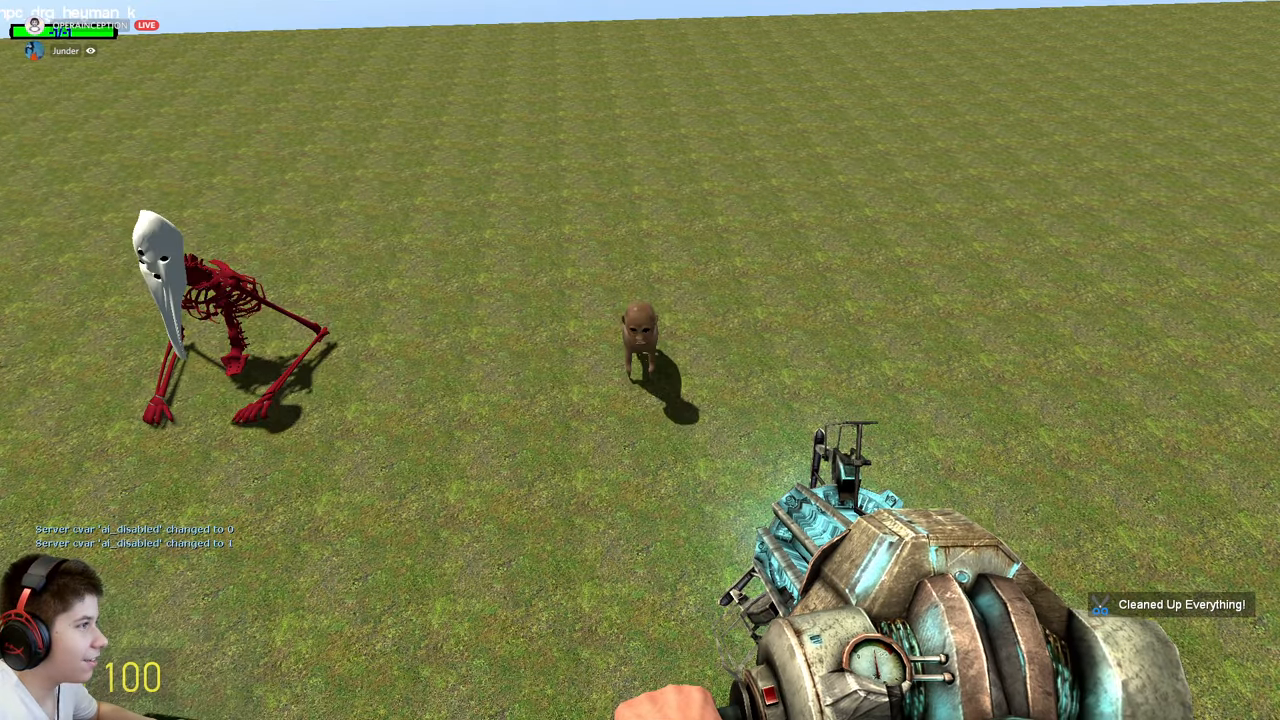
Spawn the dark siren-headed creature pair and select the Set Relationship Nextbot tool.
{"action": "key", "text": "q"}
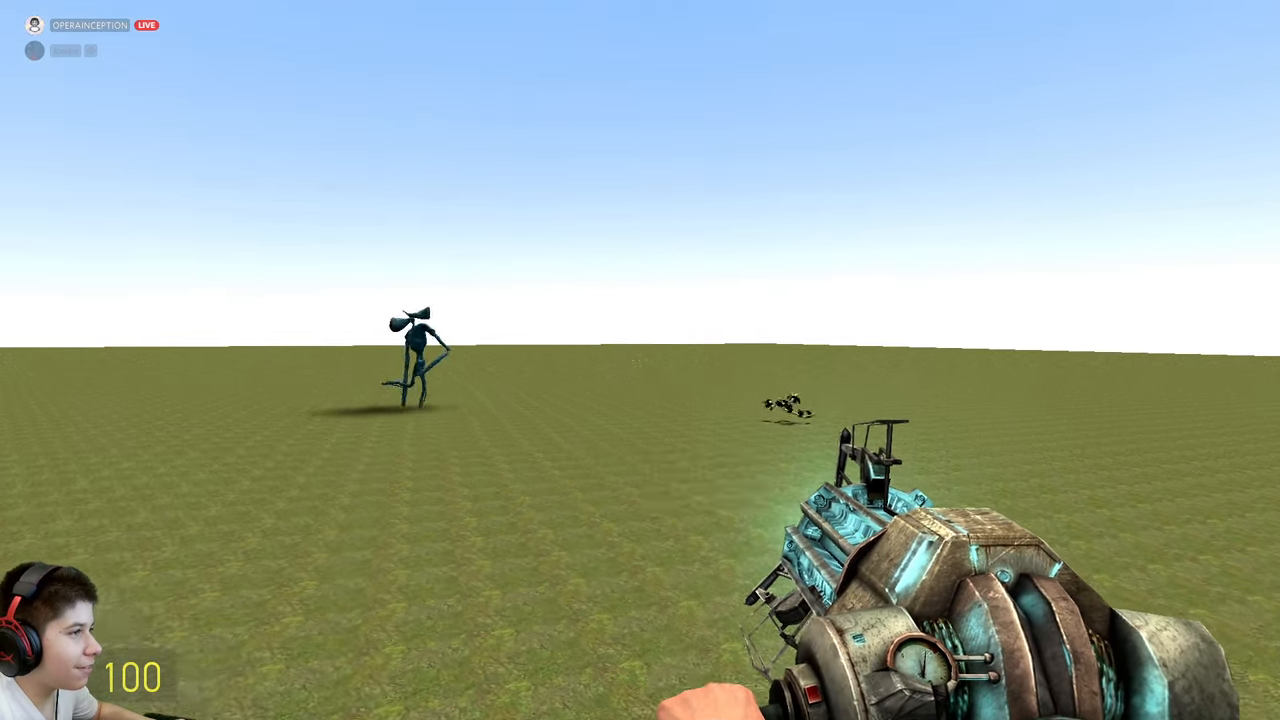
{"action": "mouse_move", "coordinate": [640, 360]}
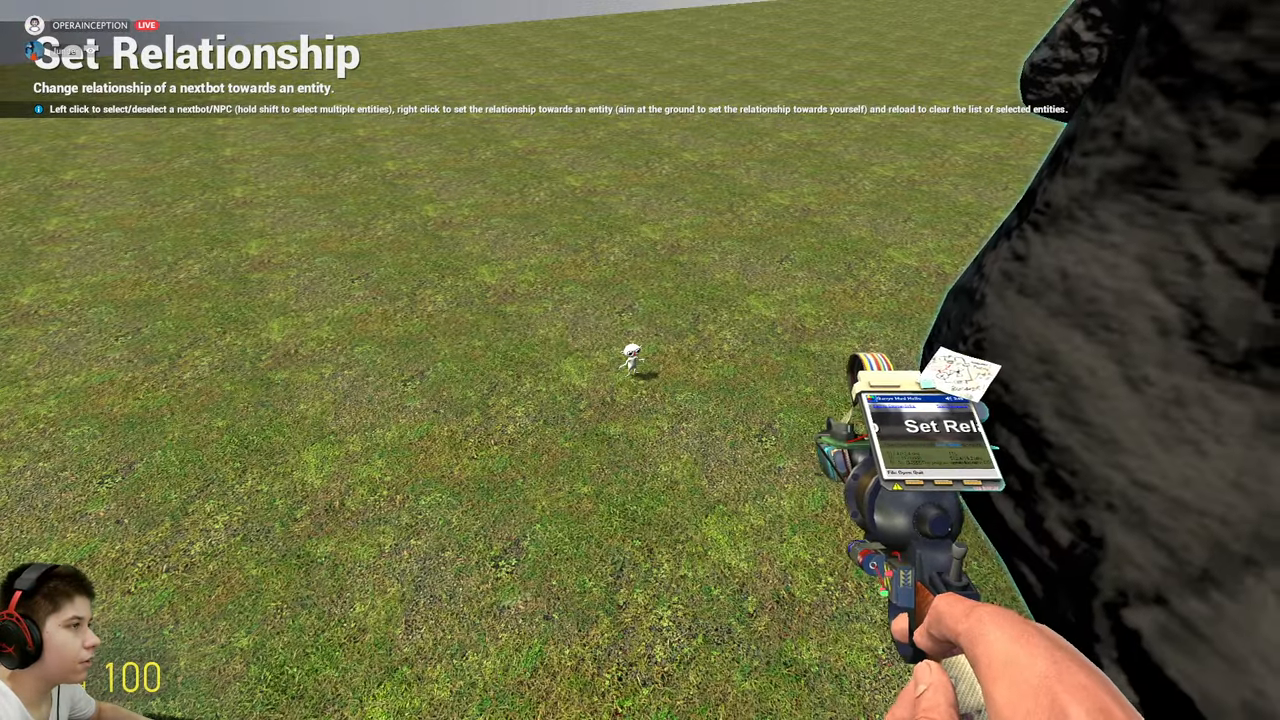
Run Clean Up Everything to wipe the round's creatures off the grass field.
{"action": "key", "text": "q"}
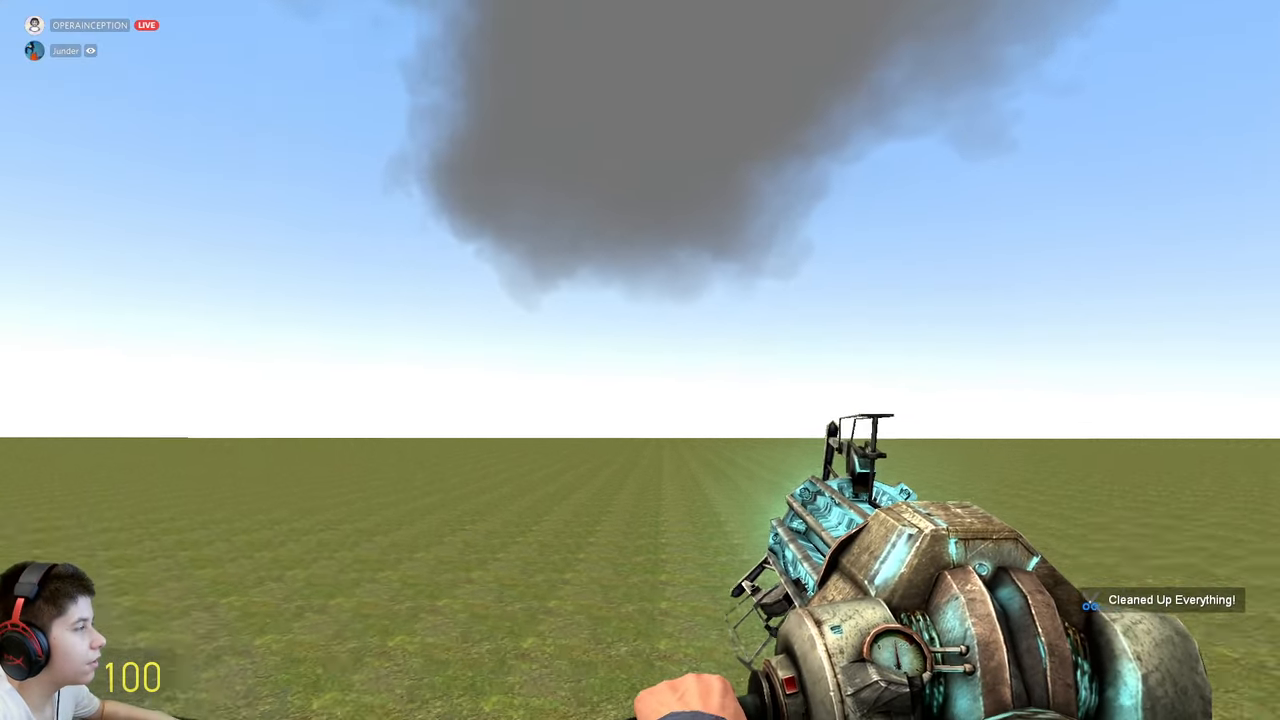
Show the Trevor Henderson creature category in the Q menu's NPCs list.
{"action": "key", "text": "q"}
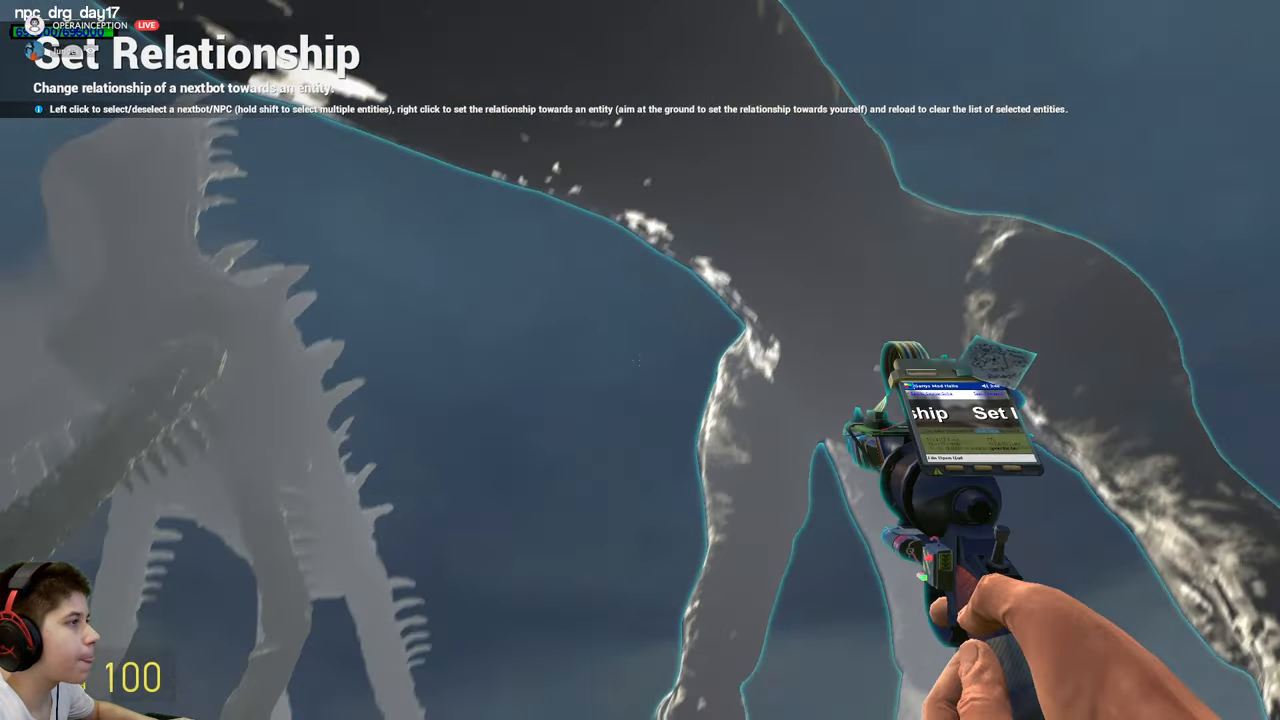
{"action": "mouse_move", "coordinate": [640, 360]}
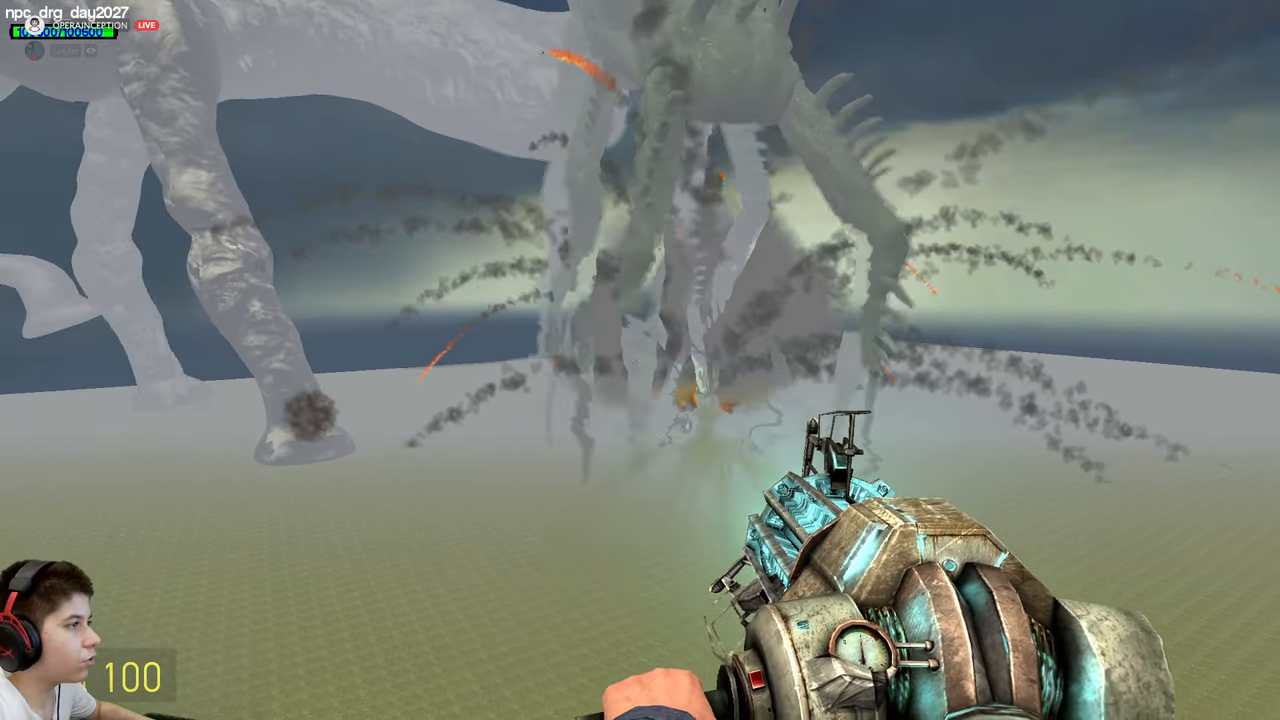
{"action": "mouse_move", "coordinate": [640, 360]}
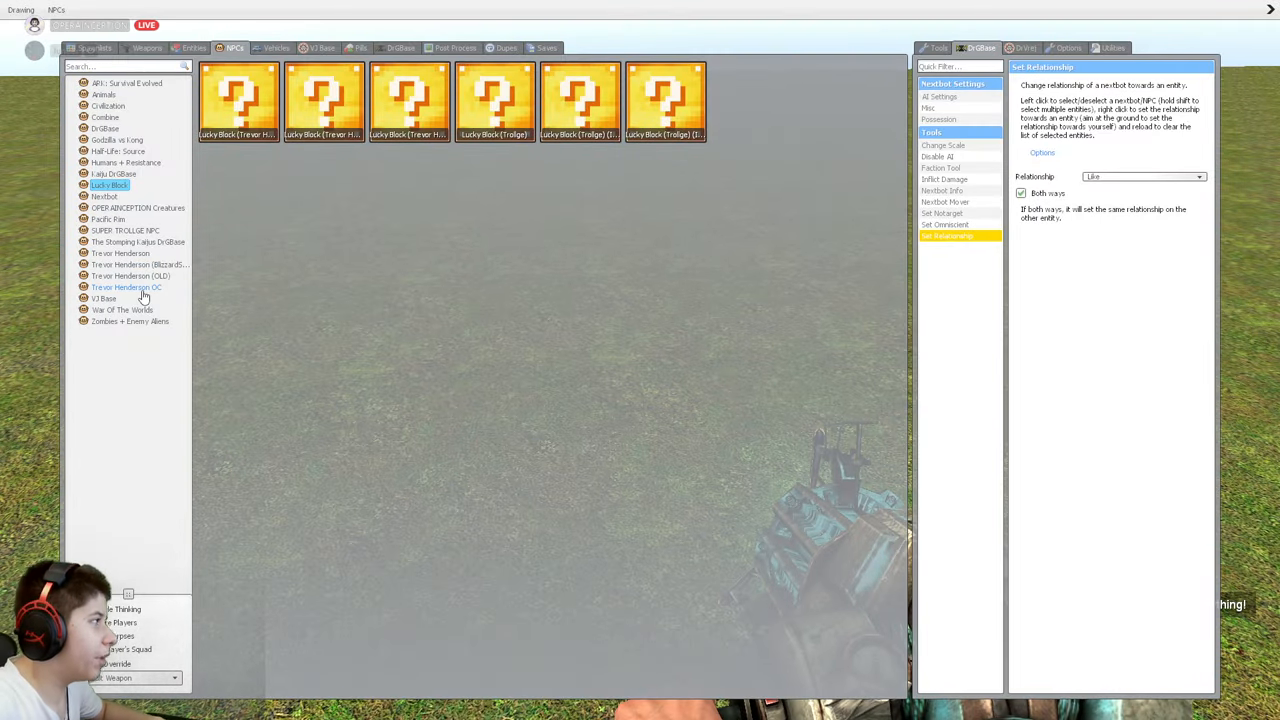
{"action": "left_click", "coordinate": [126, 288]}
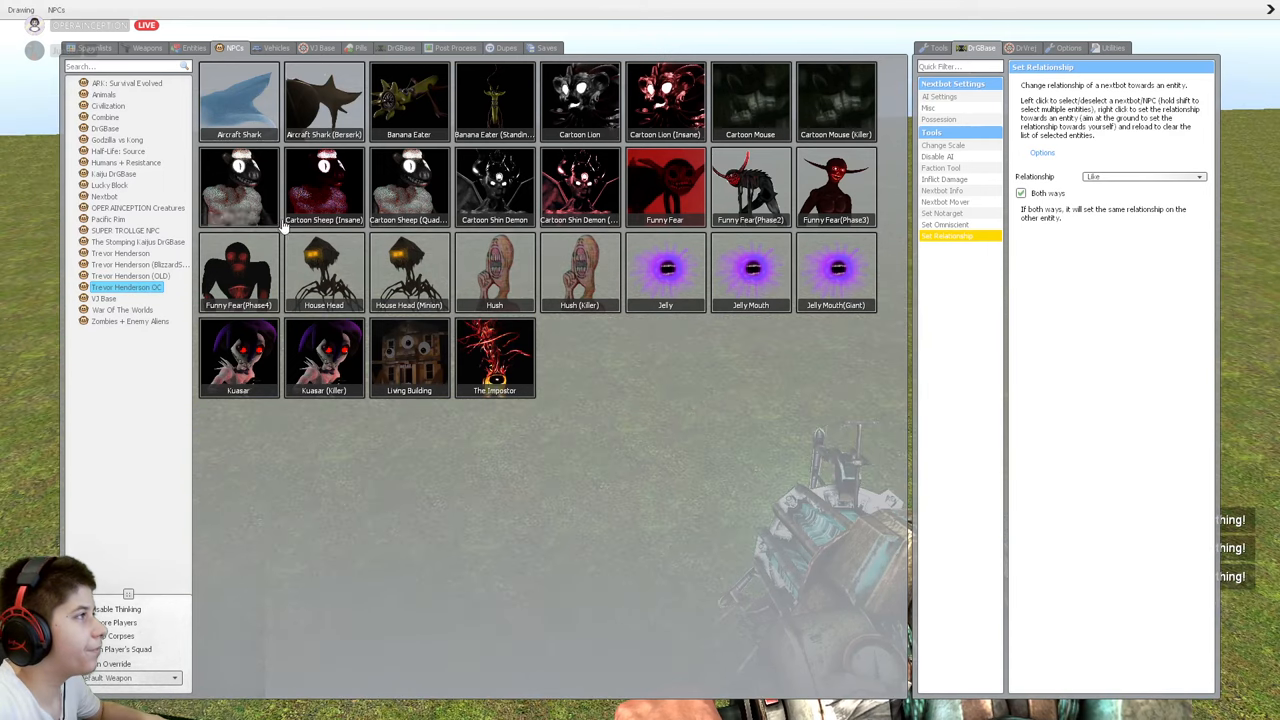